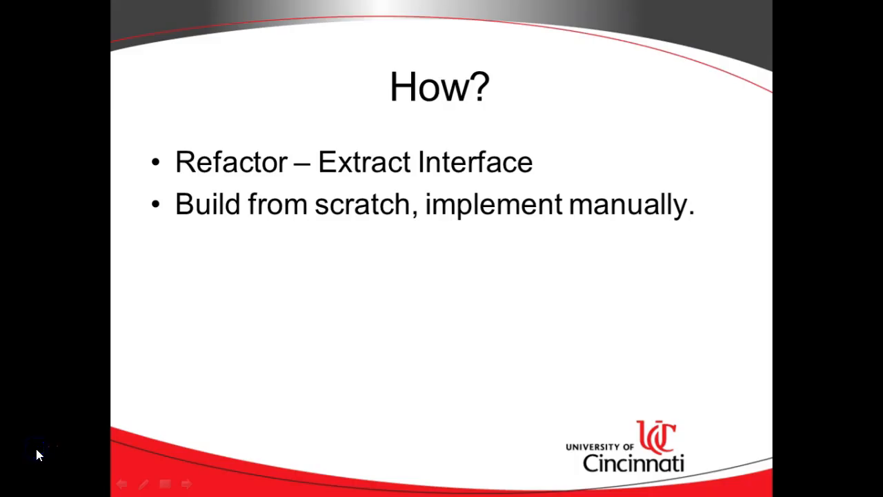
mouse_move(39, 453)
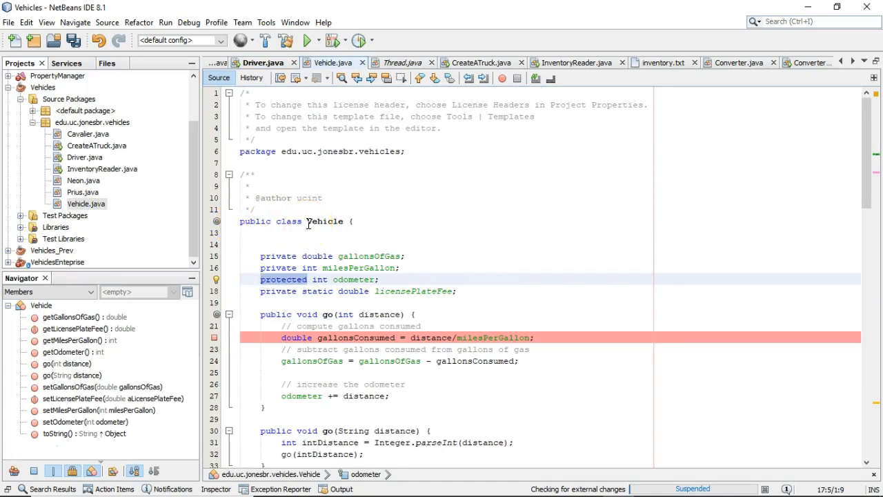
mouse_move(96, 214)
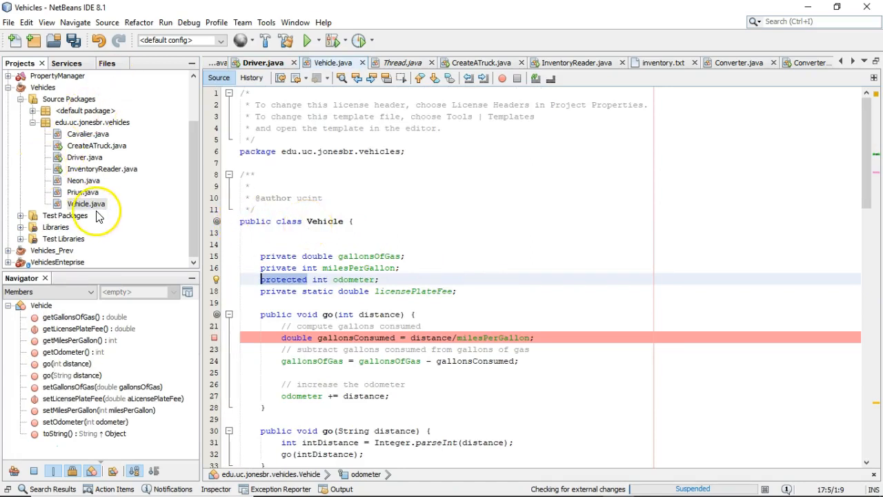
Step: Extract a NewInterface from Vehicle.java containing both go methods, including go(int distance)
right_click(87, 204)
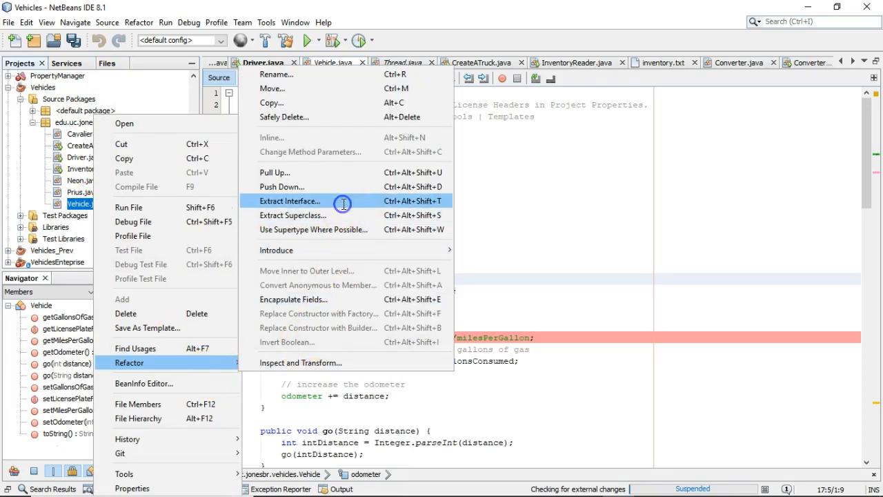
click(290, 201)
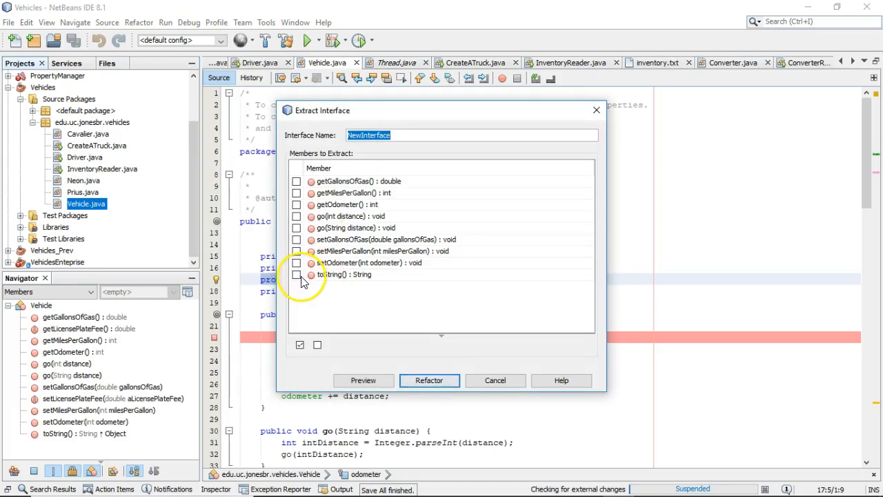
click(297, 215)
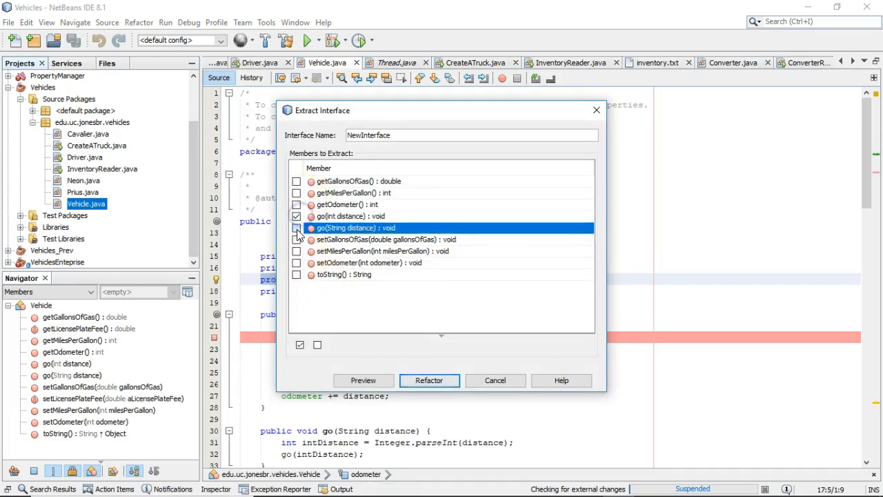
click(296, 227)
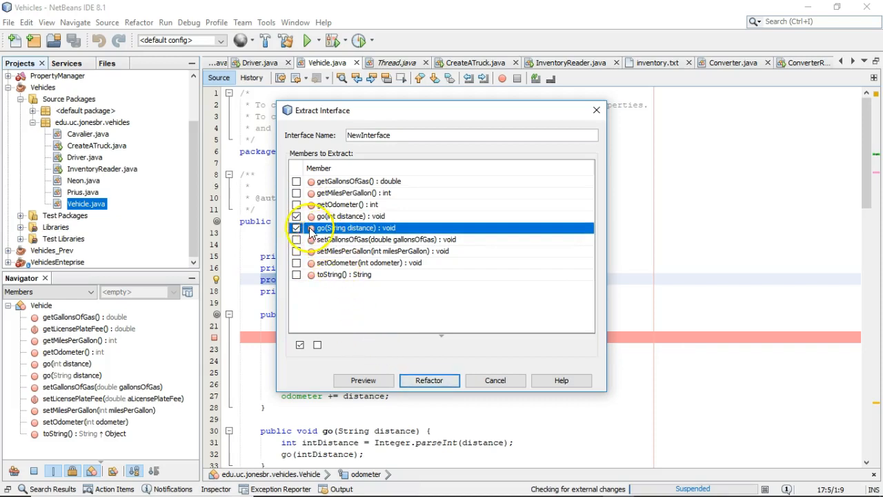
click(297, 228)
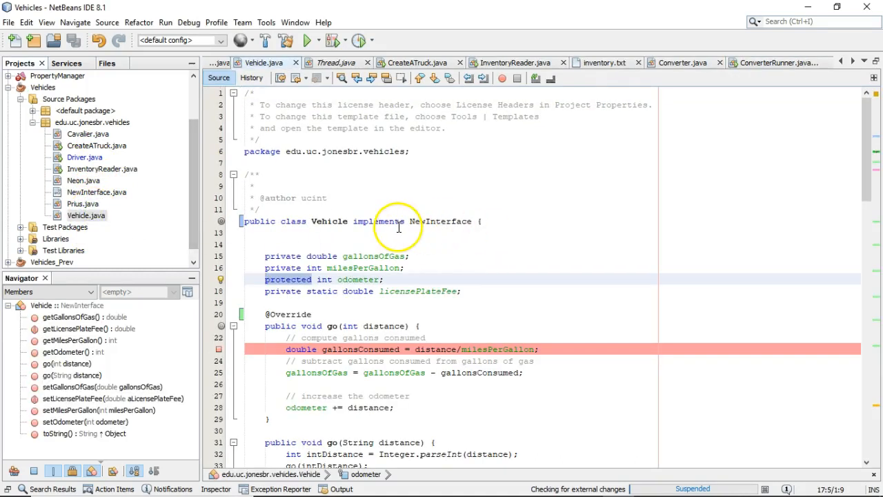
Step: Rename NewInterface to Mobility via Refactor > Rename so Vehicle implements Mobility
click(97, 191)
text(Mobility)
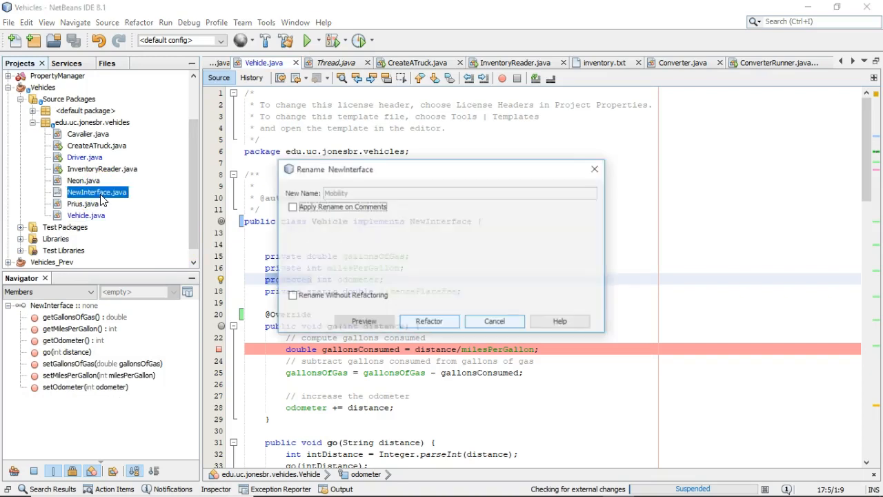
click(427, 320)
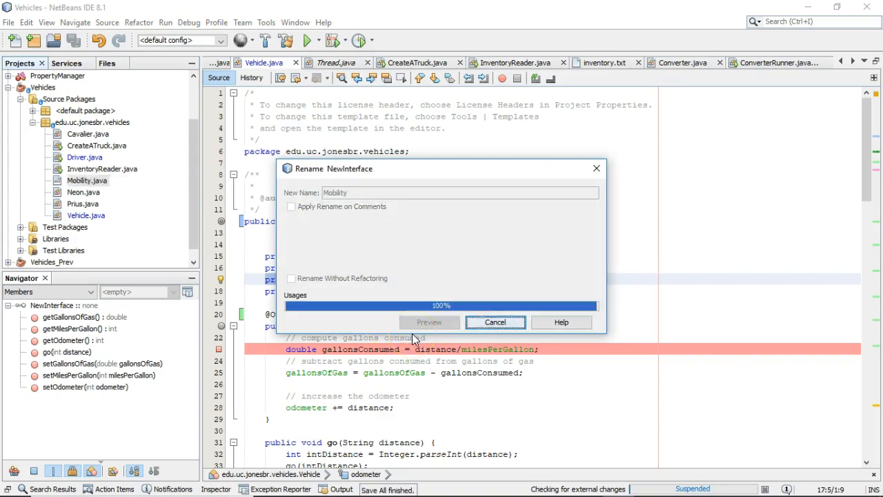
click(429, 323)
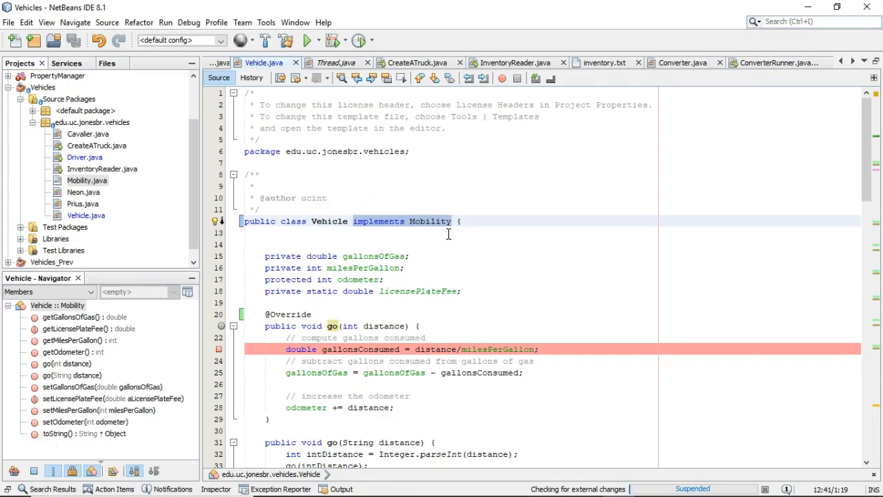
mouse_move(105, 179)
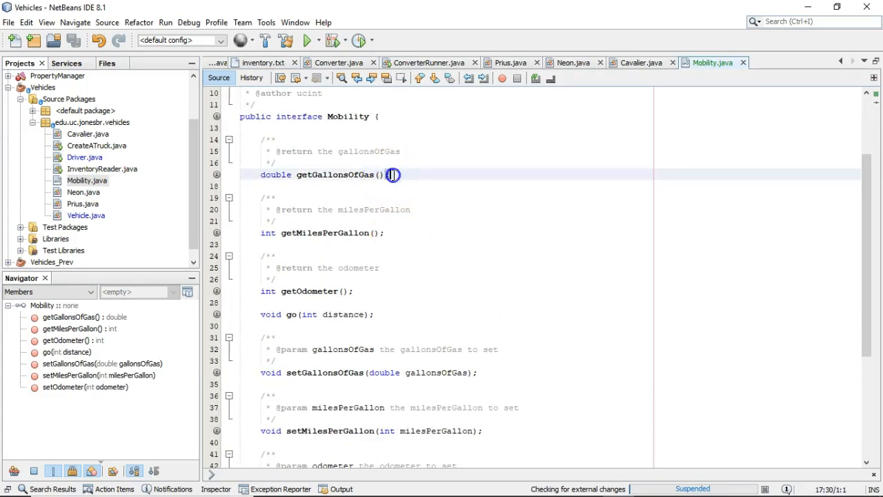
Step: Review the Mobility interface and start replacing Vehicle with Mobility as the type
click(383, 174)
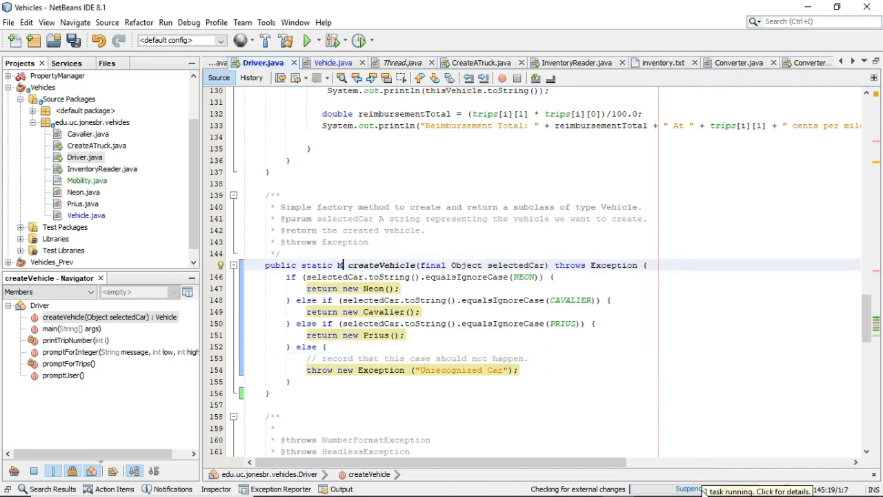
text(Mobility)
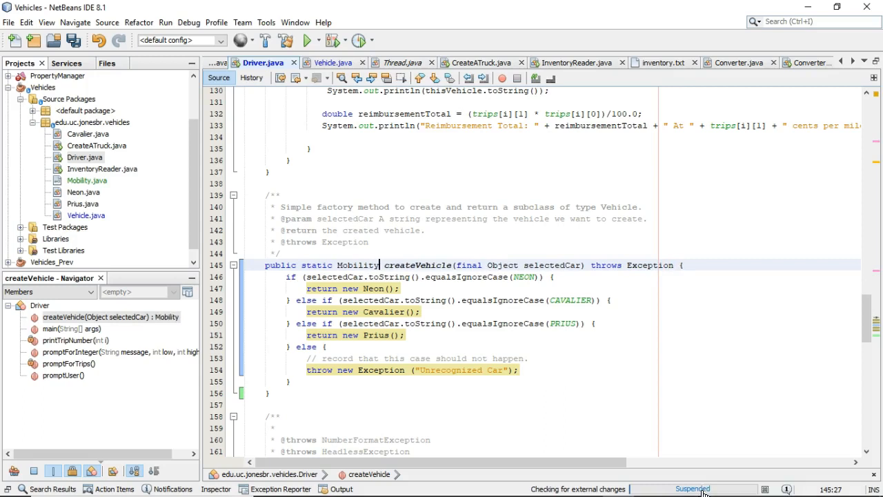
click(375, 241)
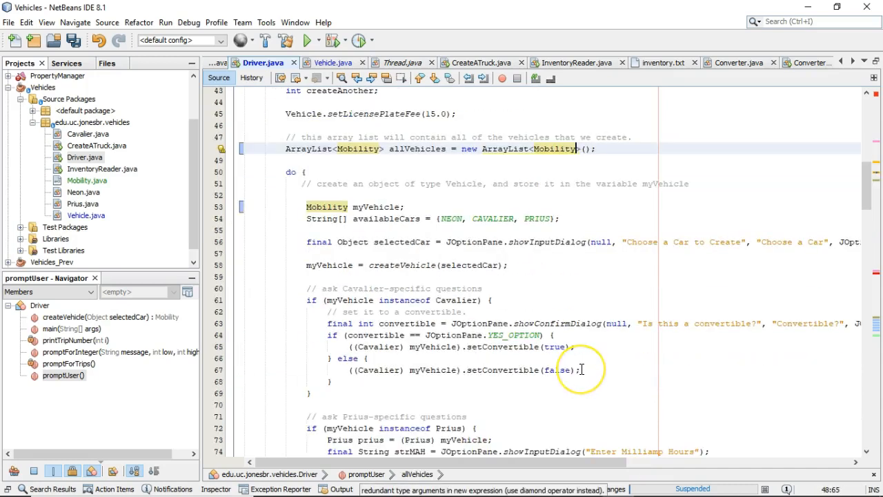
scroll(down, 3)
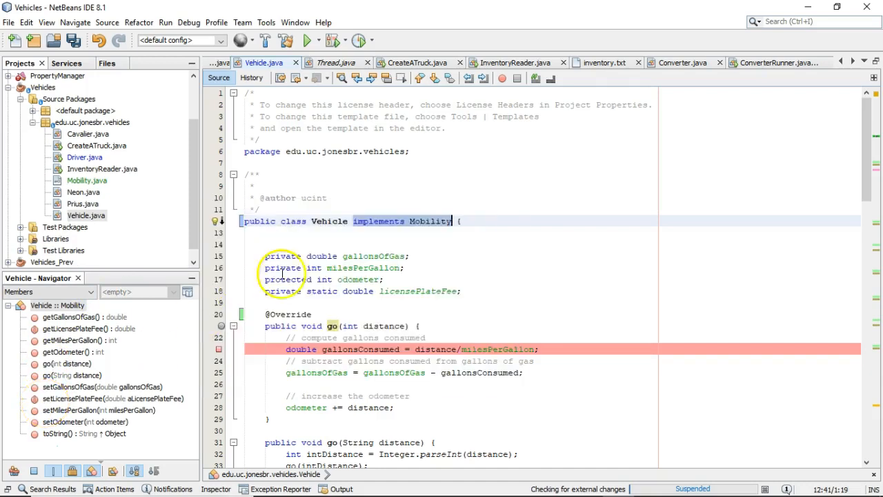
Step: In Driver.java type createVehicle, the vehicle list and loop variables as Mobility
click(76, 157)
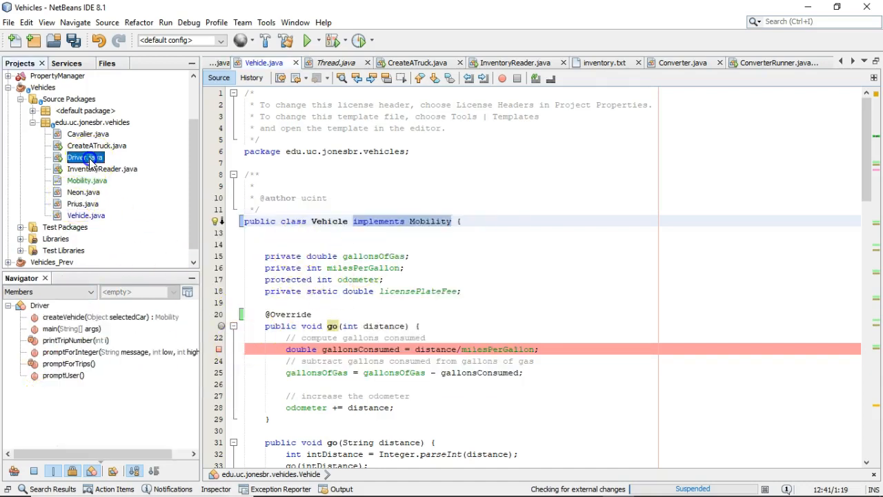
double_click(77, 157)
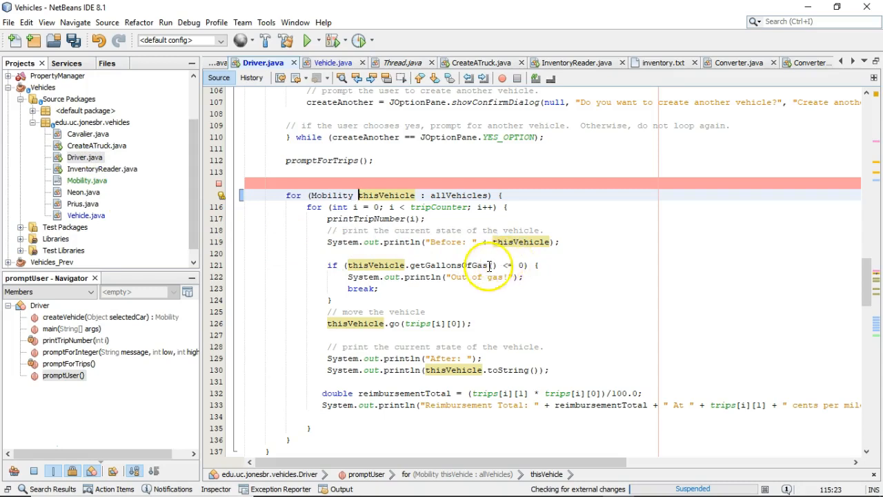
scroll(down, 3)
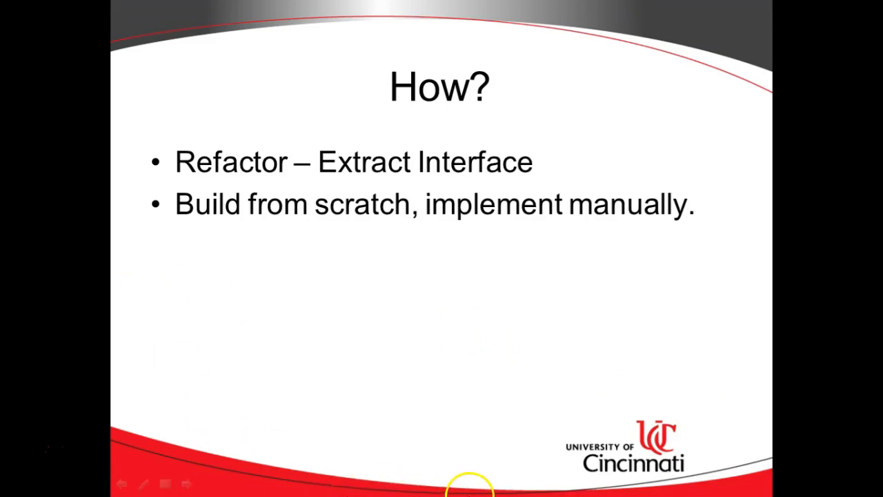
mouse_move(466, 480)
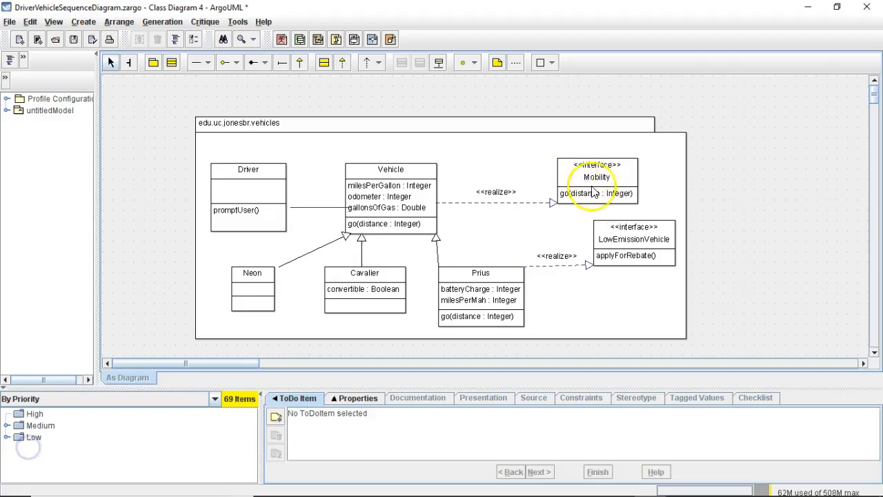
mouse_move(595, 210)
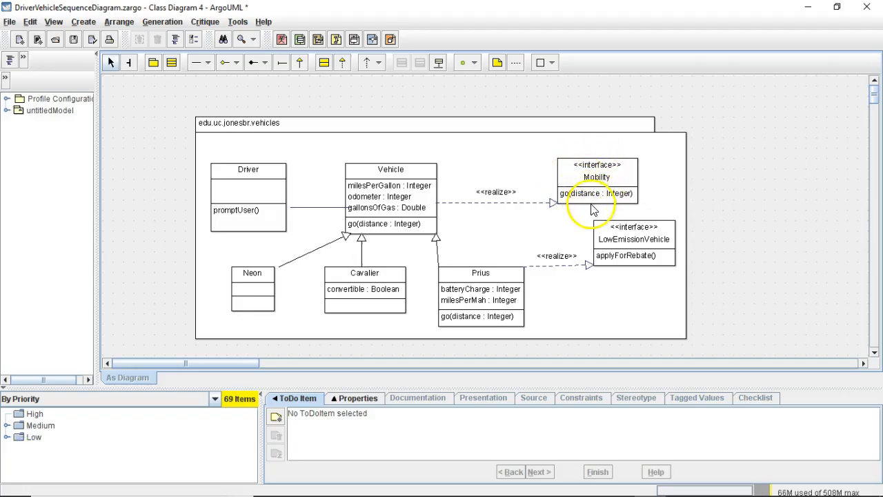
mouse_move(595, 262)
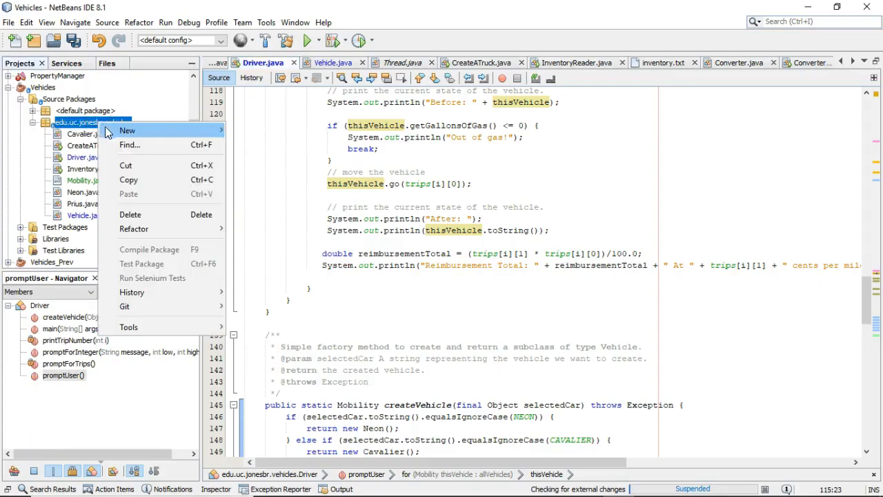
mouse_move(127, 130)
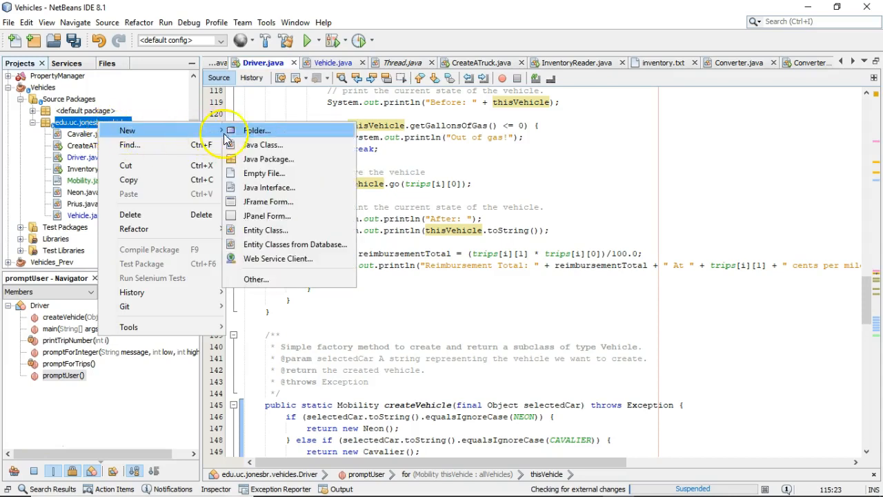
Step: Create an empty Java interface named LowEmissionVehicle in the vehicles package
click(269, 188)
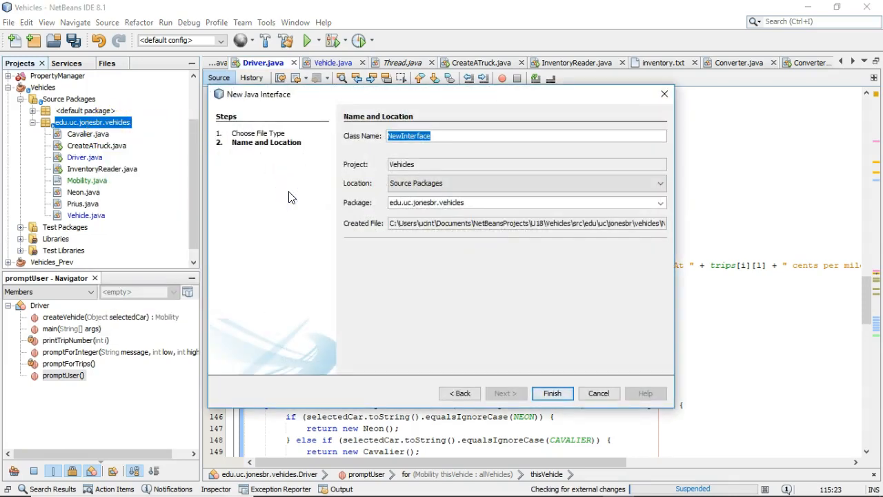
mouse_move(254, 168)
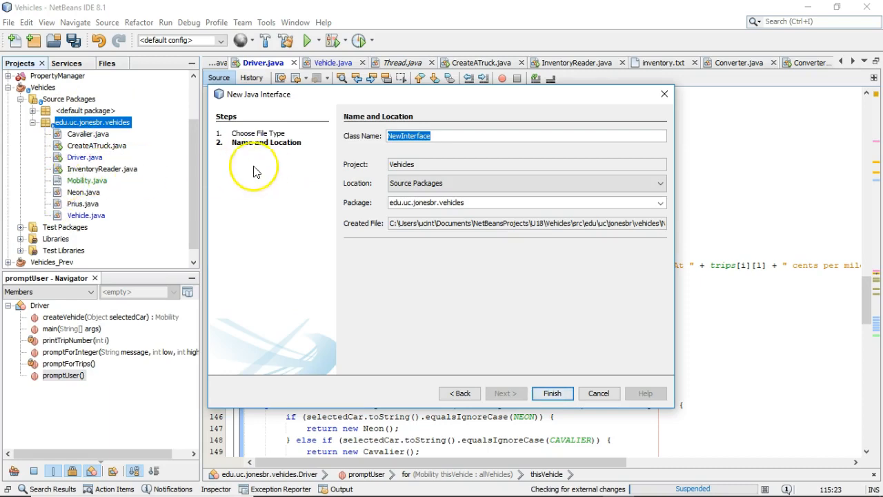
text(LowEmissionVehi)
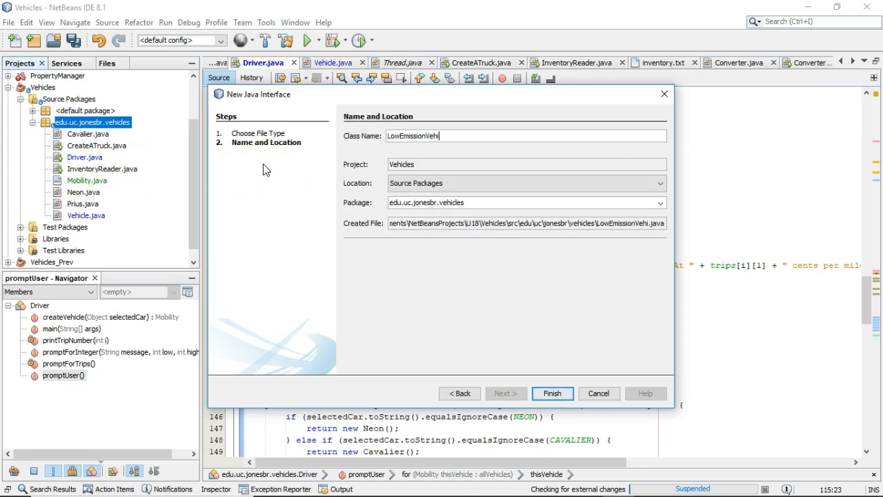
click(551, 394)
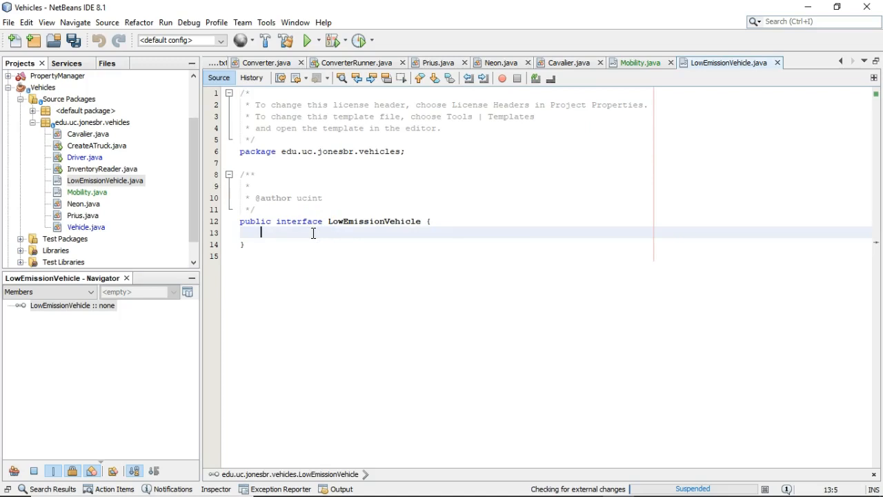
Step: Declare void applyTaxRebate(int amount) in LowEmissionVehicle and begin its Javadoc
text(void apply)
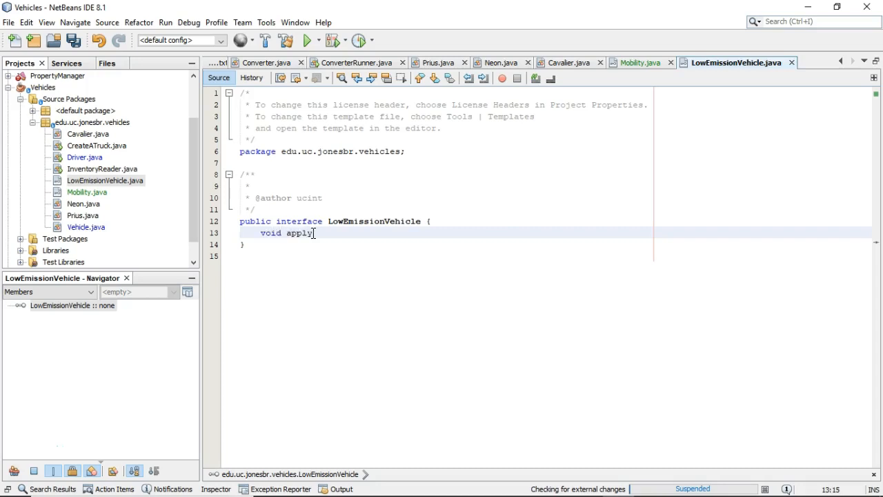
text(TaxRebate()
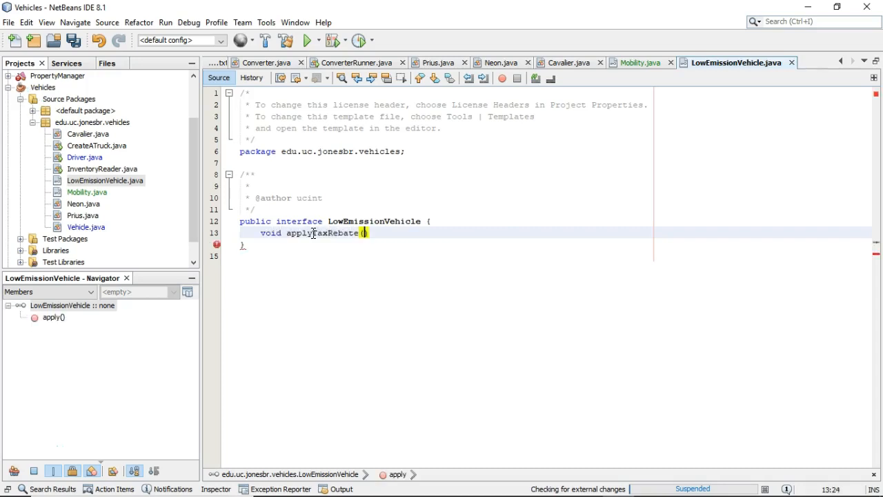
text();)
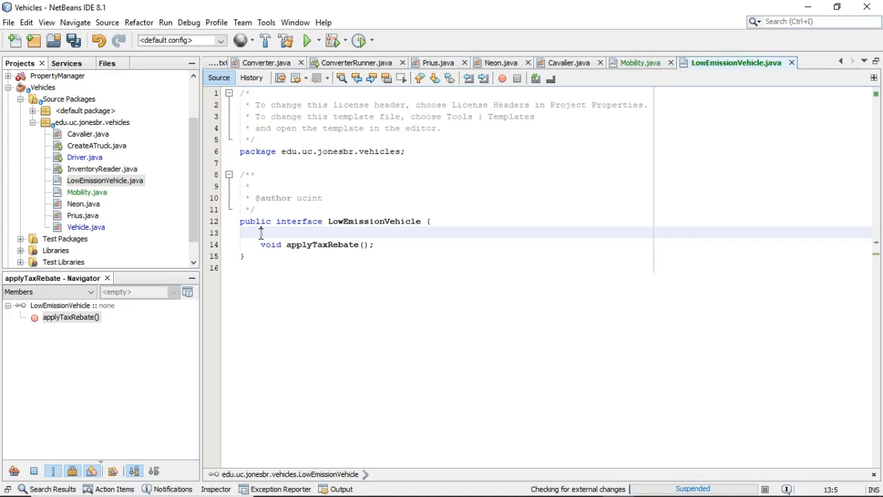
text(/*)
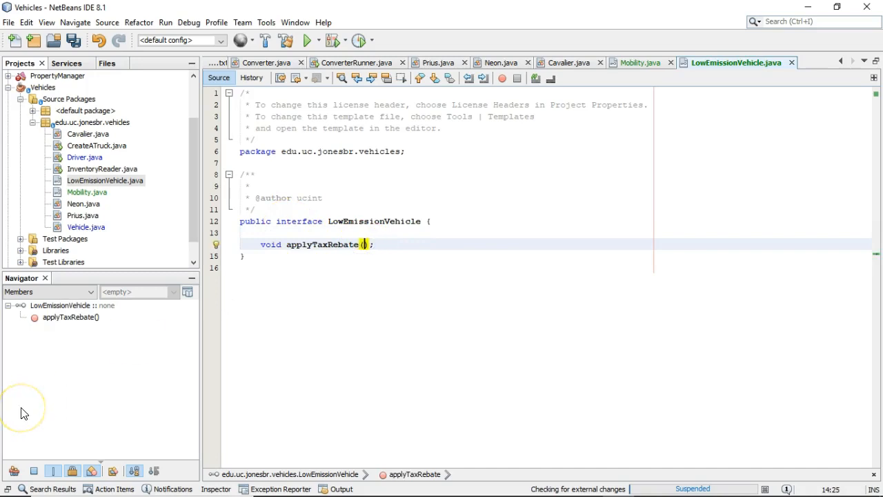
text(int amount)
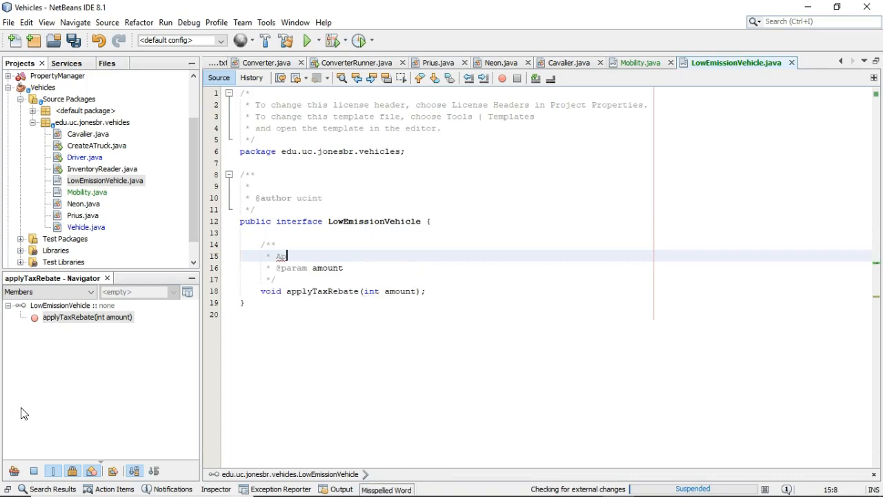
Step: Write the Javadoc 'Apply a rebate for driving a low emission vehicle.'
text(pply a rebate for)
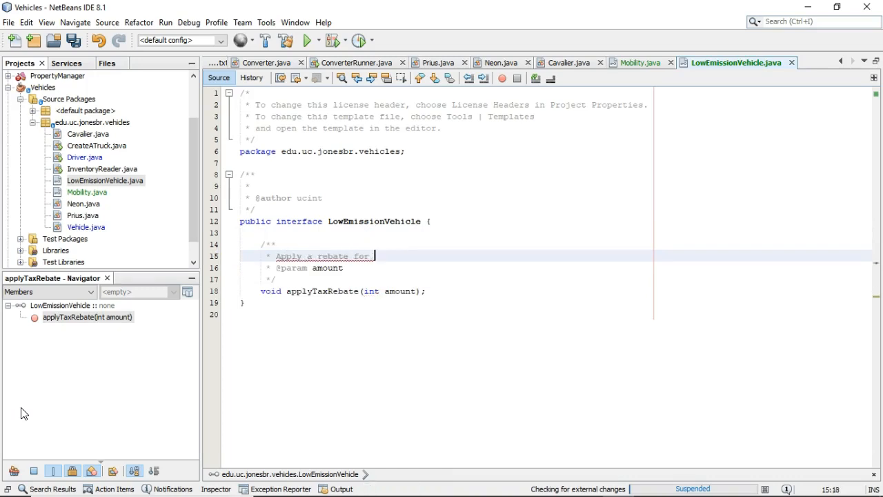
text(driving a low em)
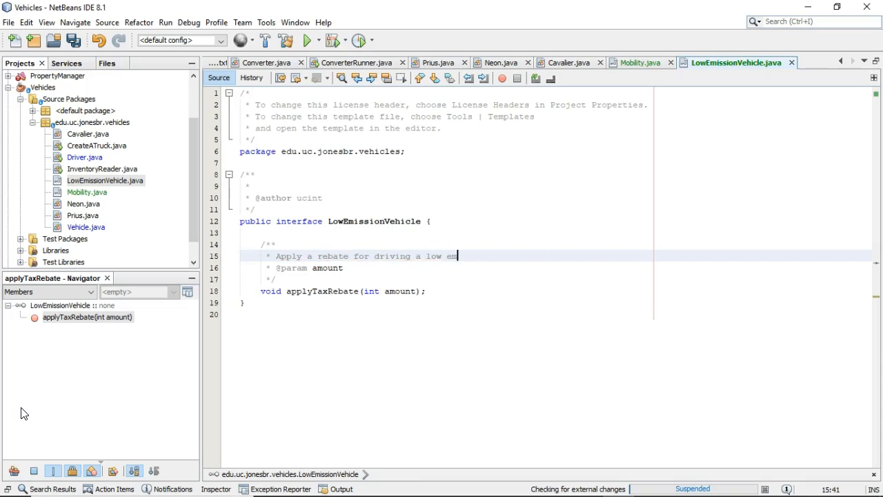
text(ission vehicle.)
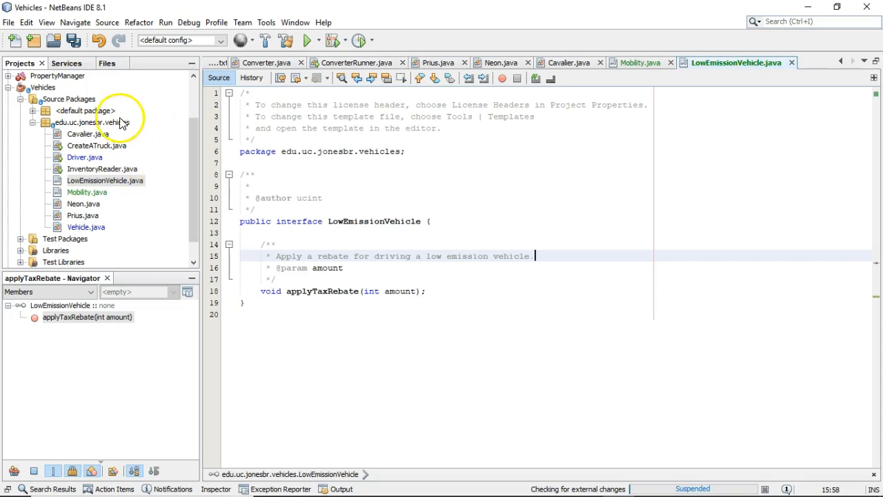
Step: Create a new Java class named TaxAgent in the vehicles package
right_click(84, 121)
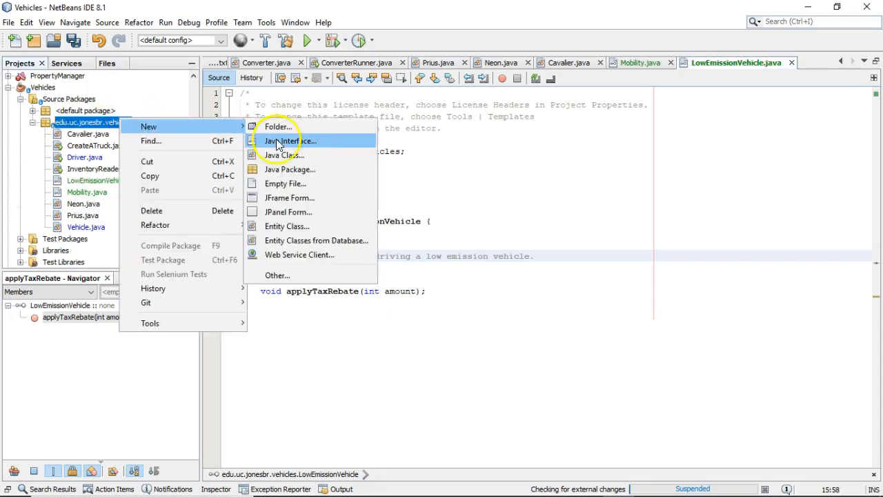
click(281, 155)
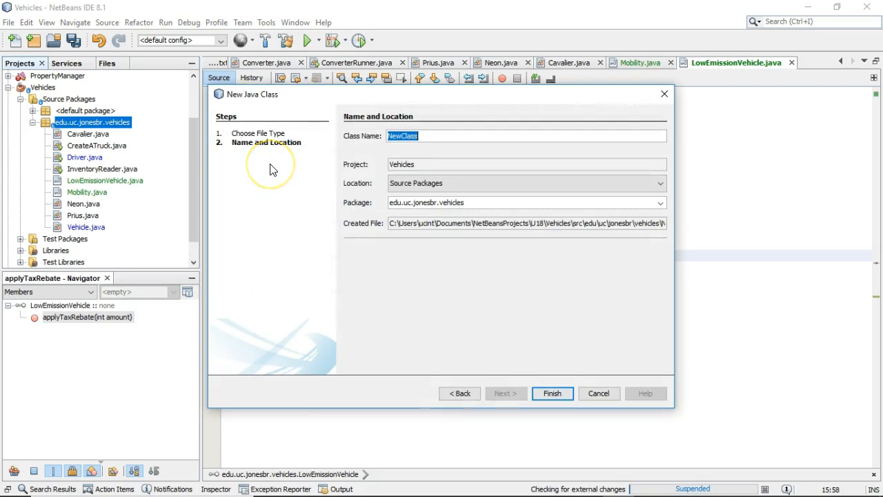
text(T)
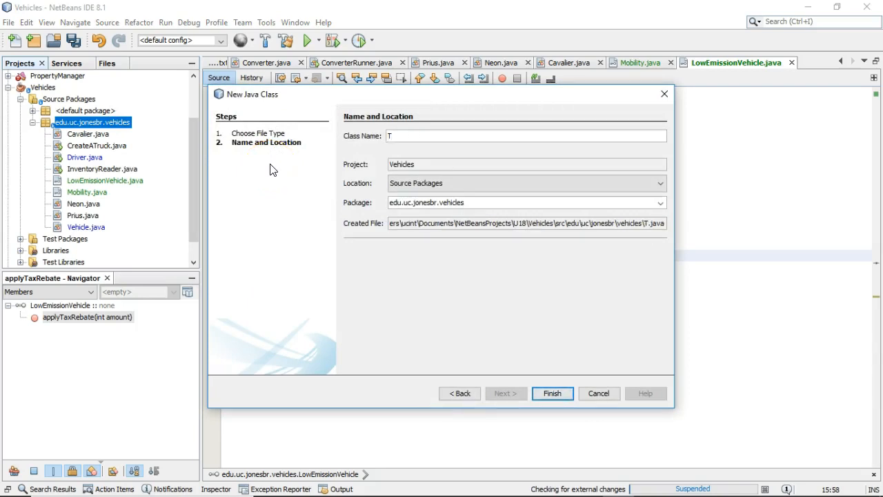
text(axAgent)
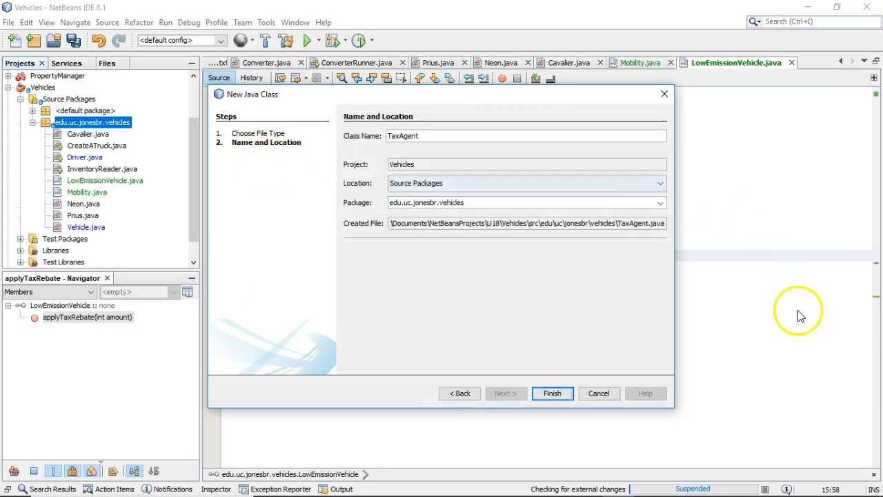
click(552, 393)
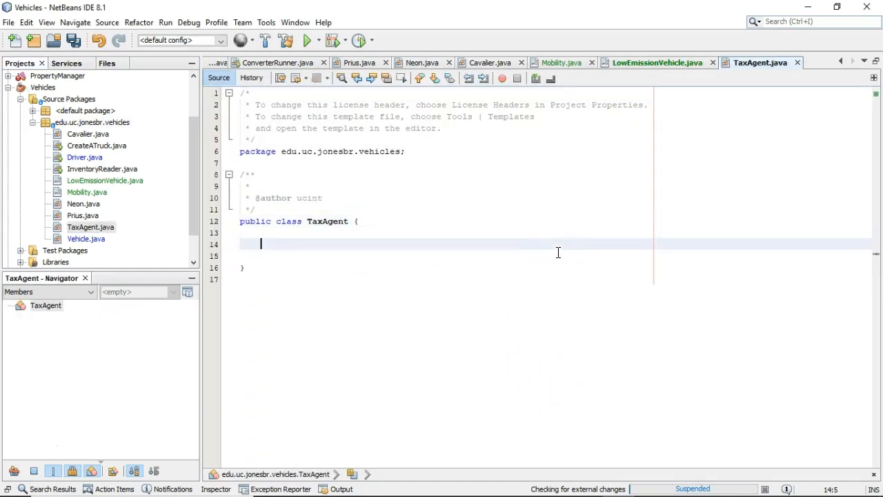
Step: Begin public void applyForTaxCredit(LowEmissionVehicle lev) in TaxAgent
text(public void)
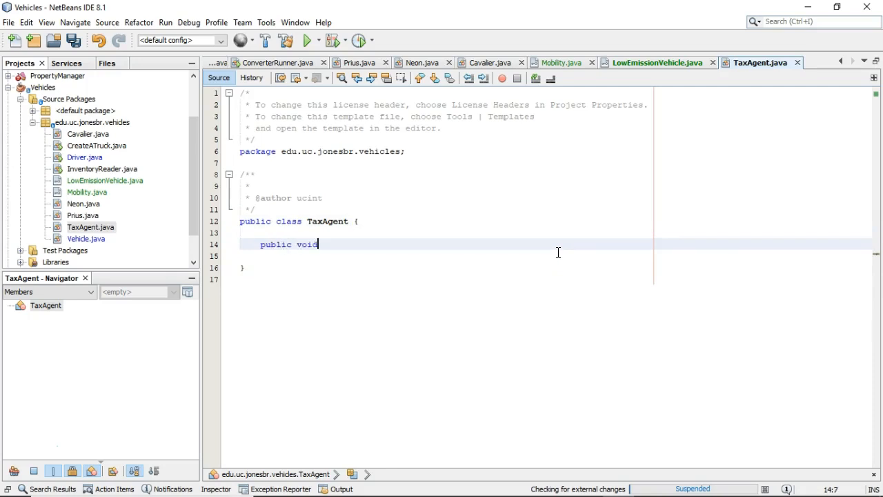
text(applyFor)
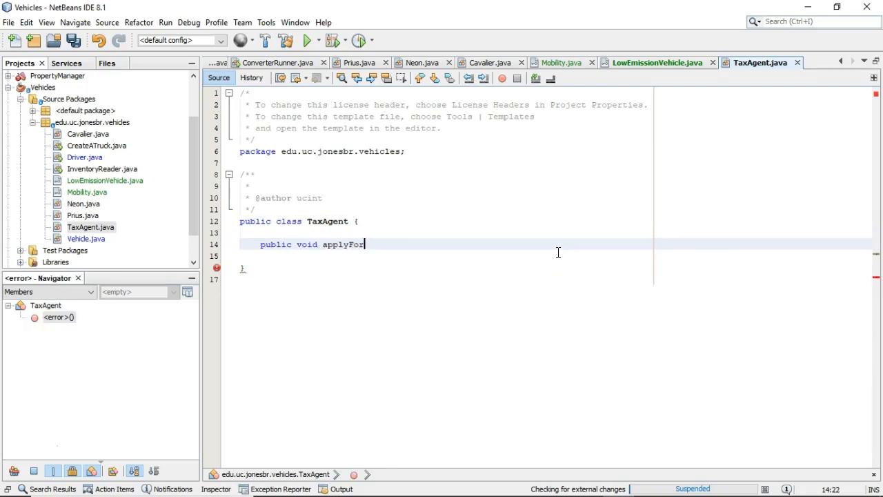
text(TaxCredit)
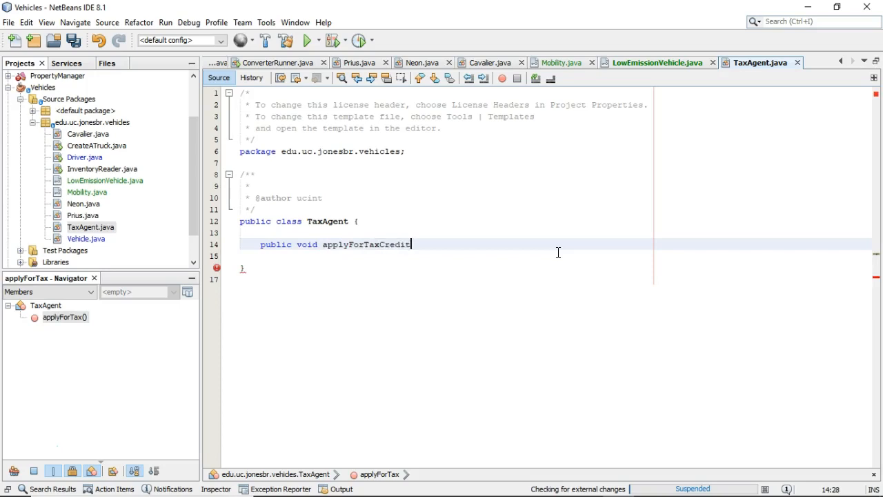
text(())
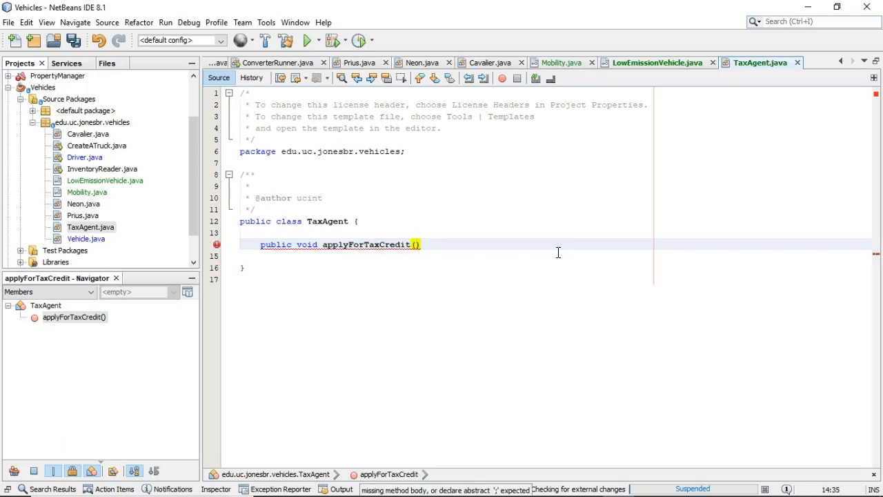
text(LowEmis)
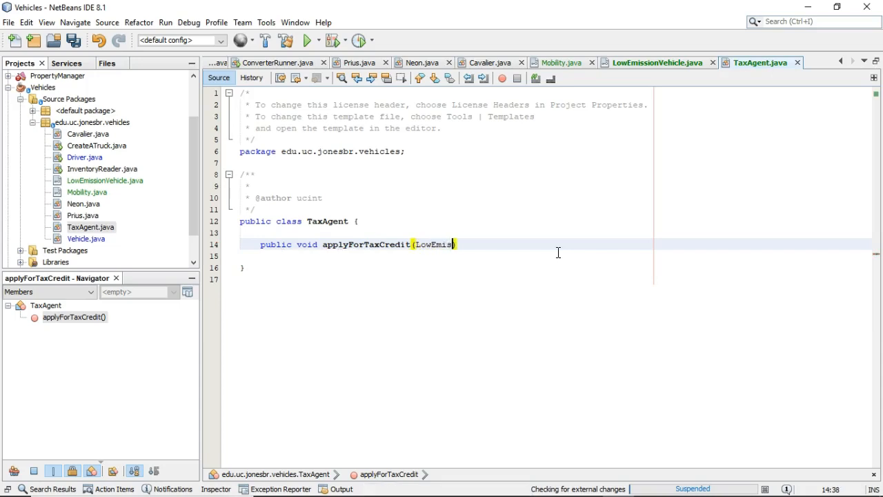
text(sionVehicle lev)
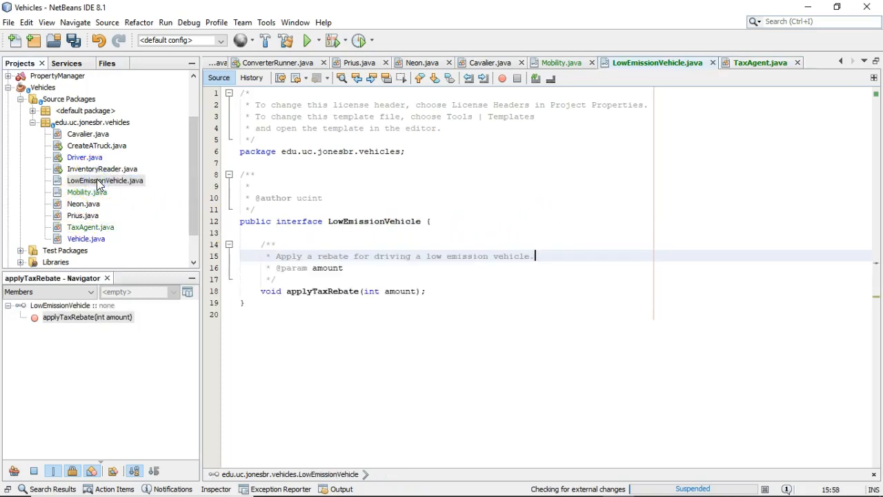
mouse_move(91, 226)
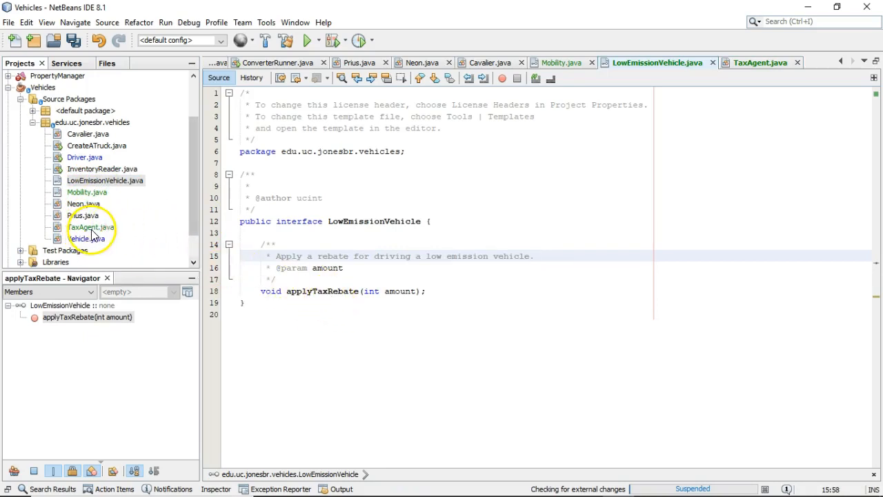
click(759, 62)
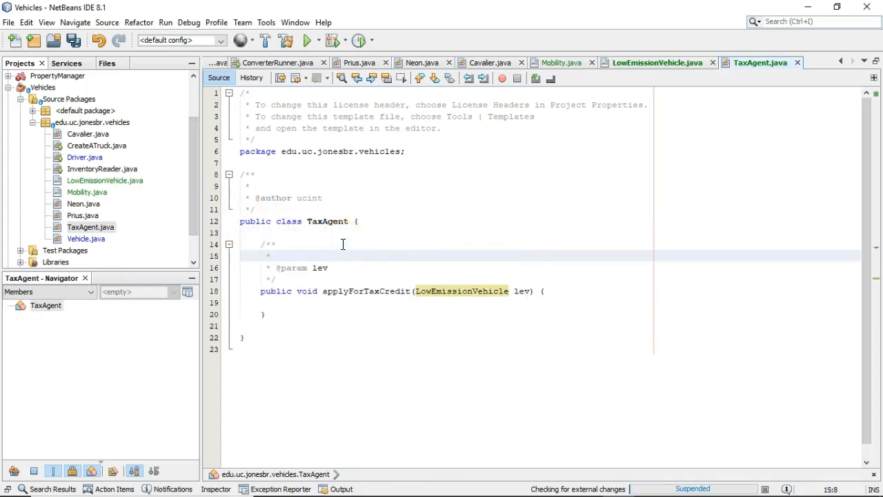
Step: Document applyForTaxCredit and make its body call lev.applyTaxRebate(1000)
text(For qualivyf)
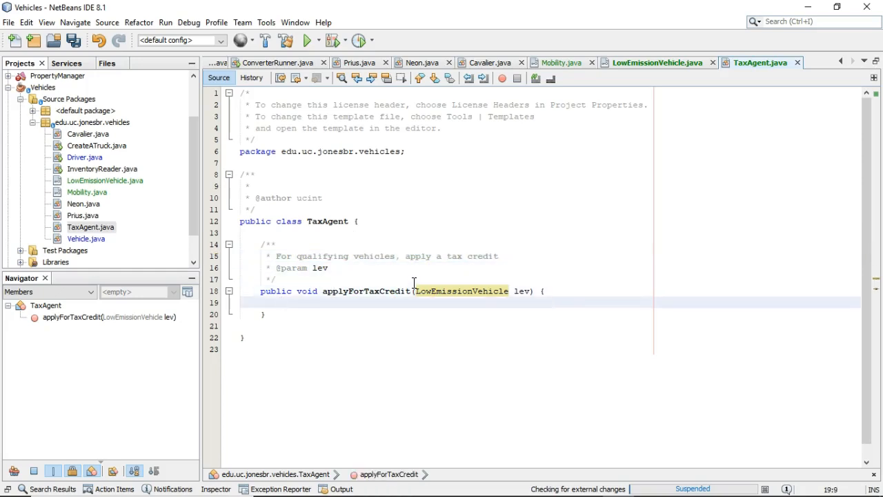
text(lev.)
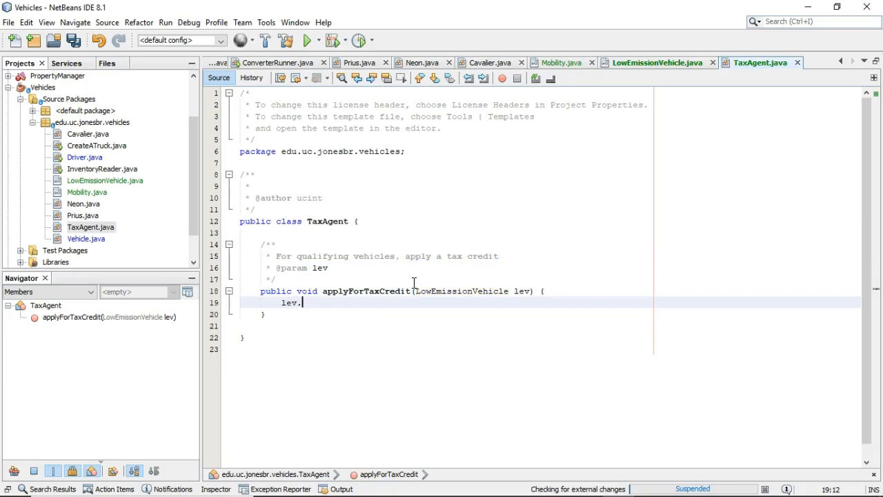
text(.)
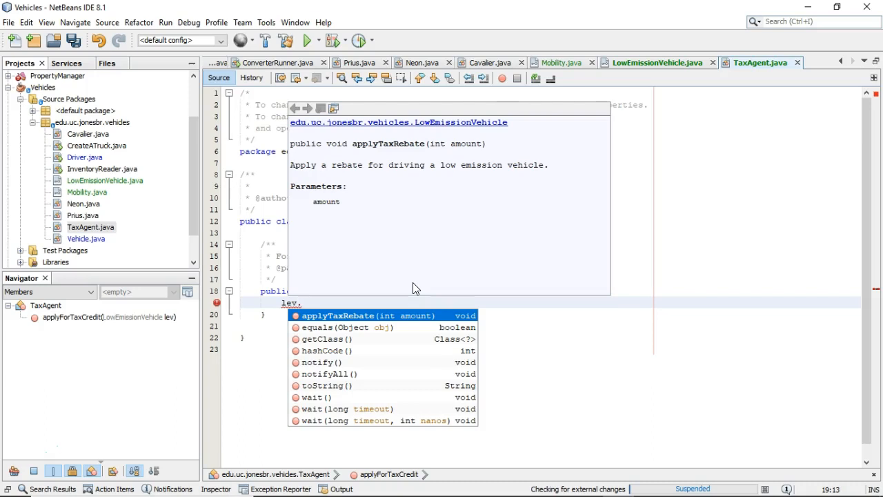
text(.)
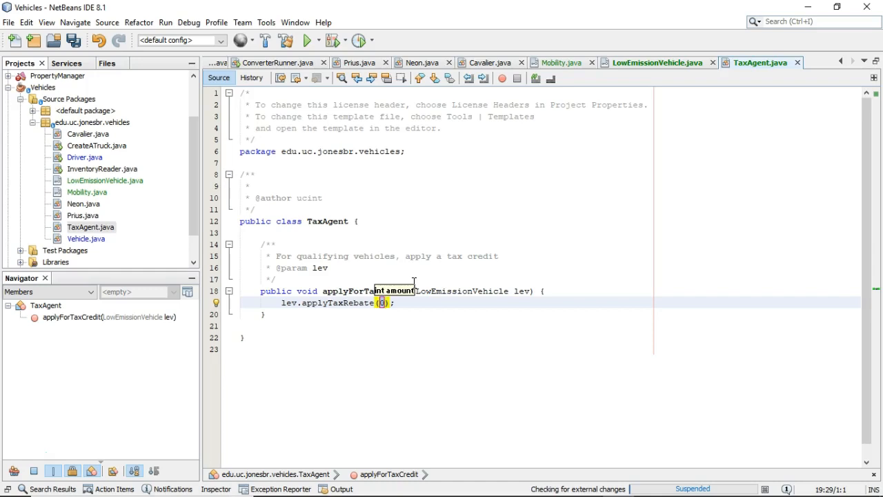
text(1000)
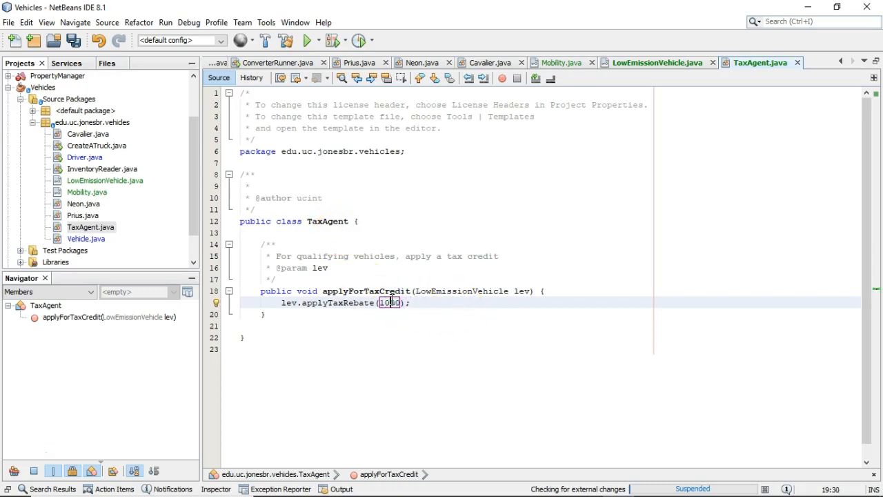
Step: Make applyForTaxCredit a static method by inserting static before void
right_click(392, 302)
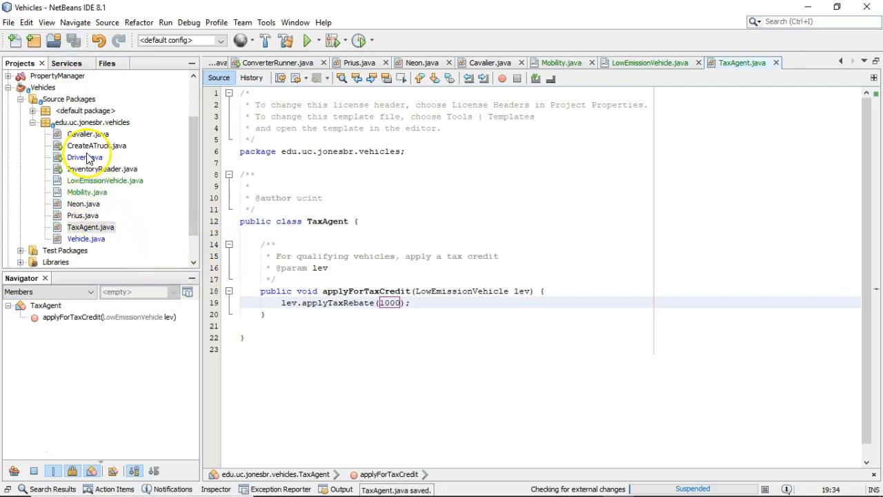
double_click(77, 157)
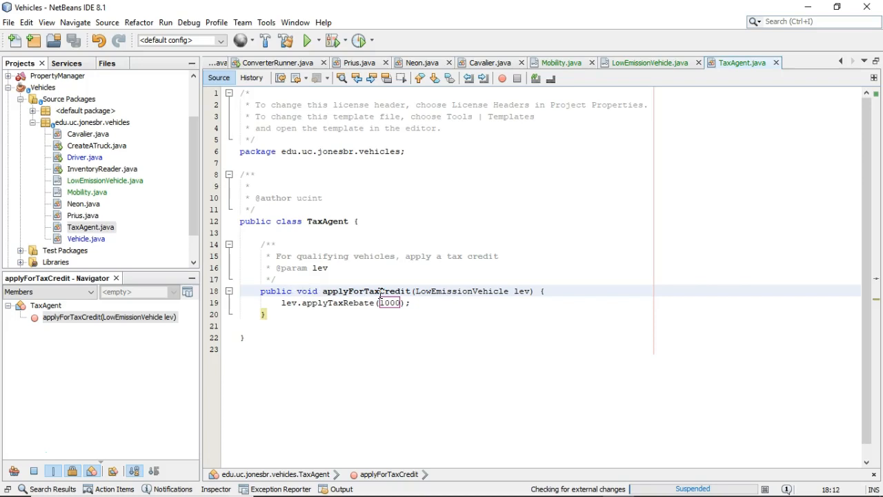
text(static)
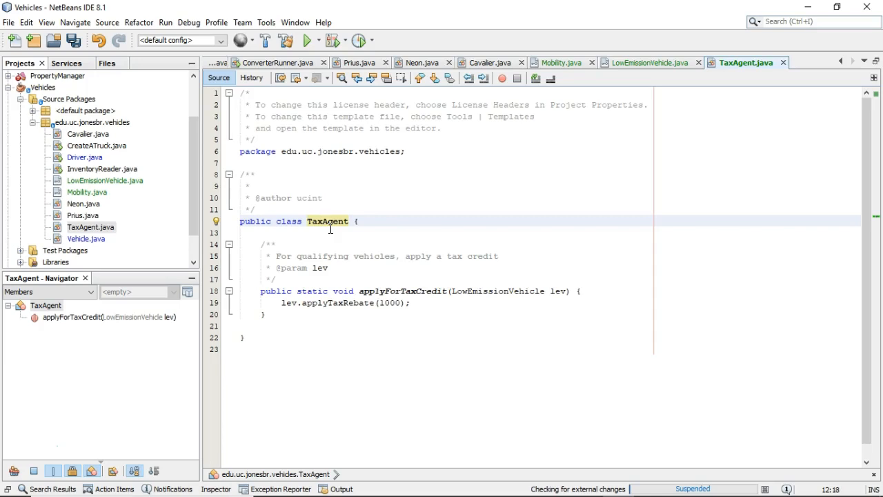
Step: In Driver's Prius branch, store new Prius() in a variable prius and return it
click(259, 62)
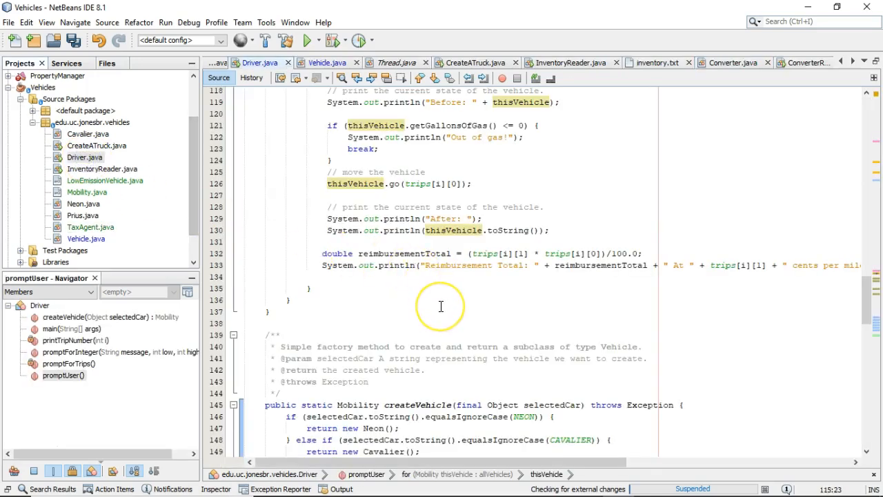
scroll(down, 3)
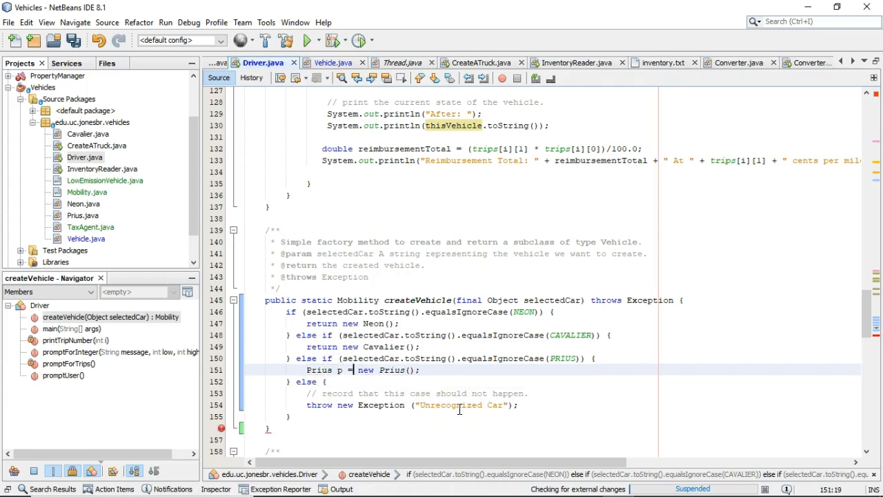
text(re)
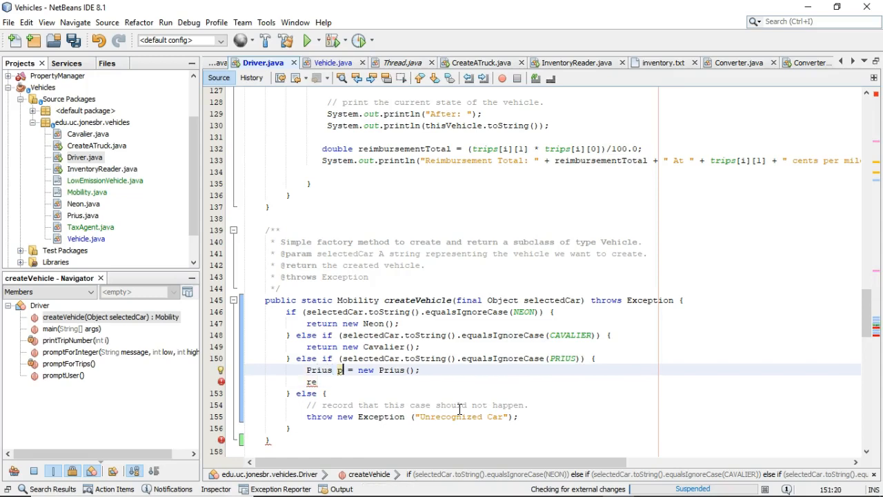
text(rius)
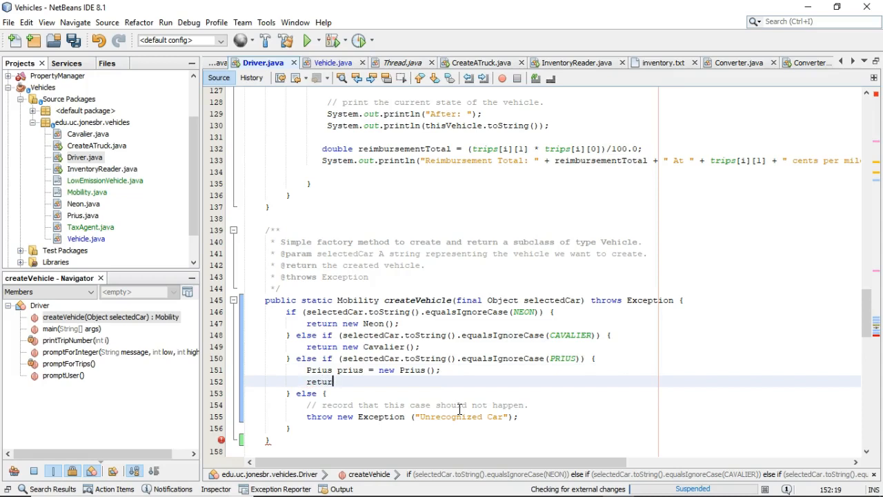
text(prius)
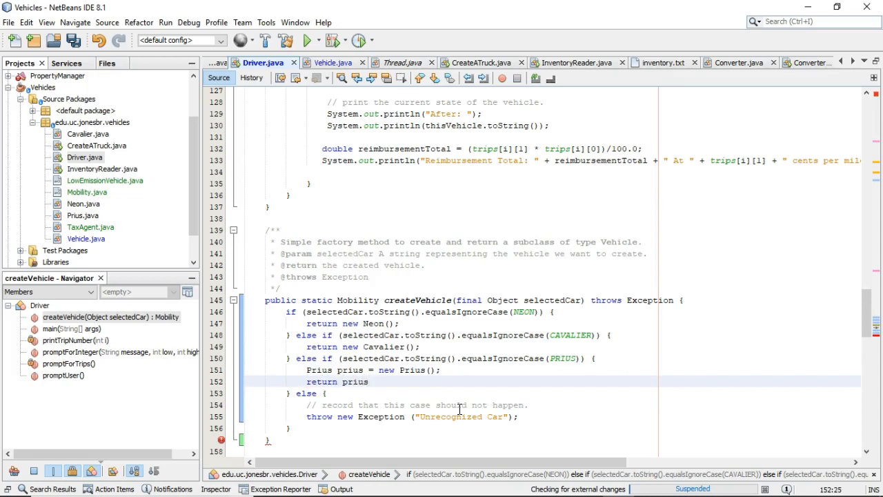
double_click(350, 370)
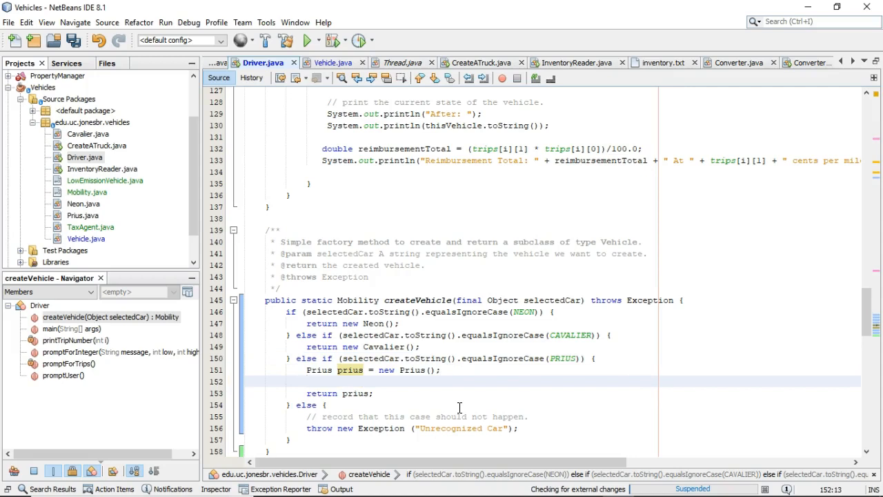
Step: Add TaxAgent.applyForTaxCredit(prius); before the return using code completion
text(T)
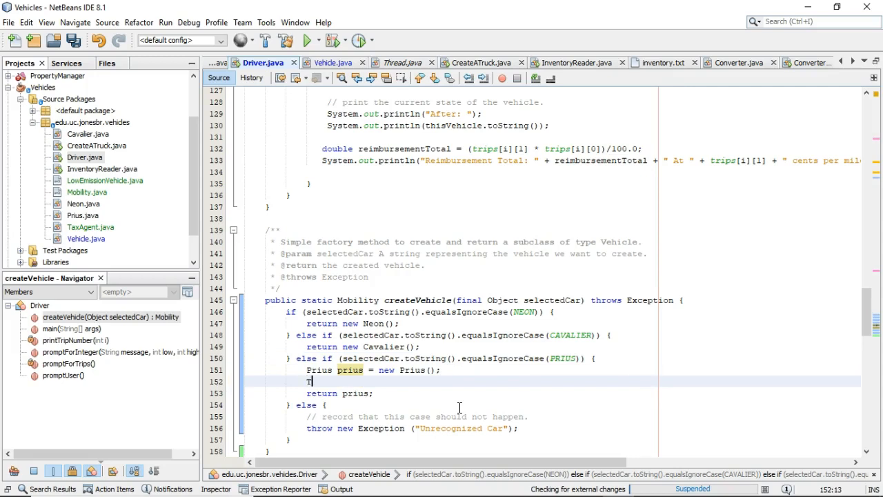
text(TaxAgent.applyForTaxCredit(lev);)
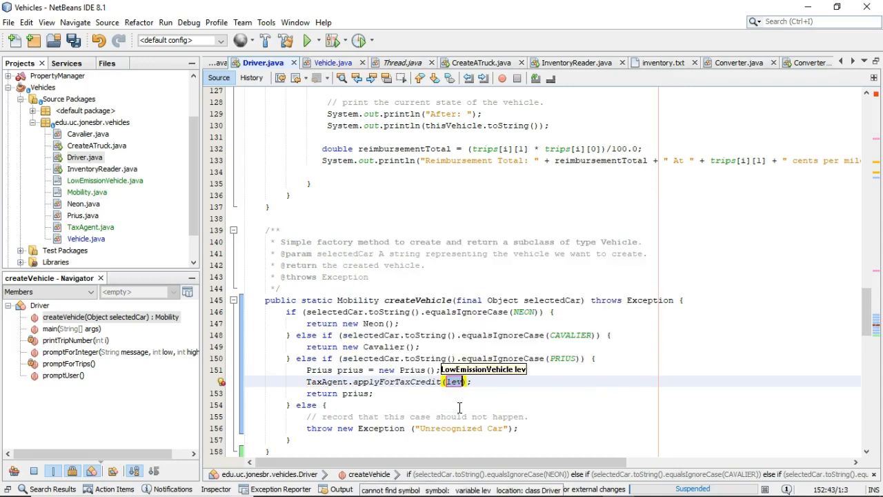
text(prius)
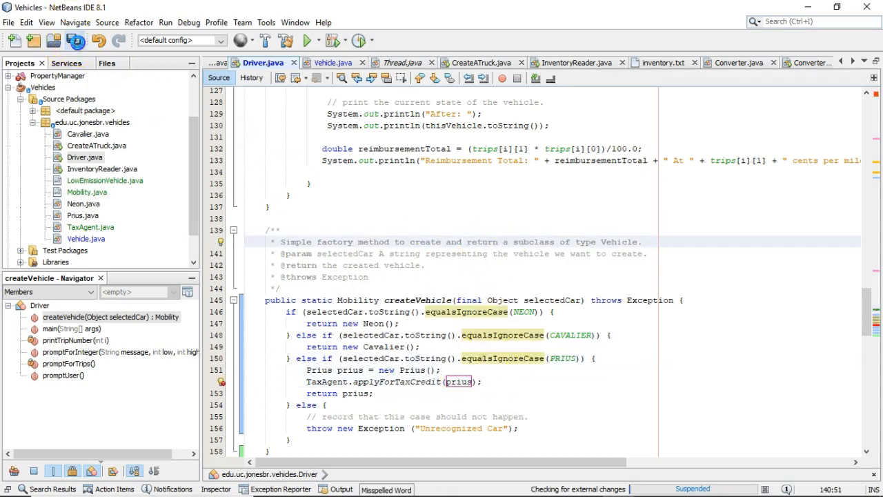
click(361, 336)
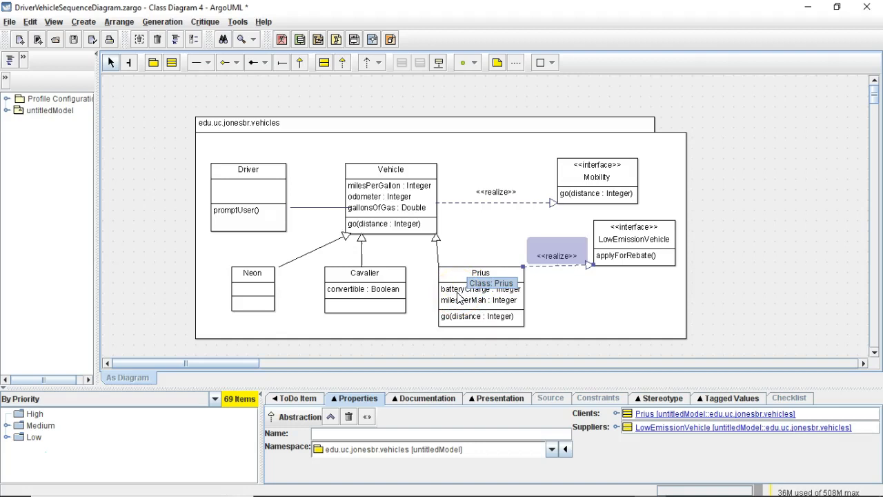
mouse_move(490, 286)
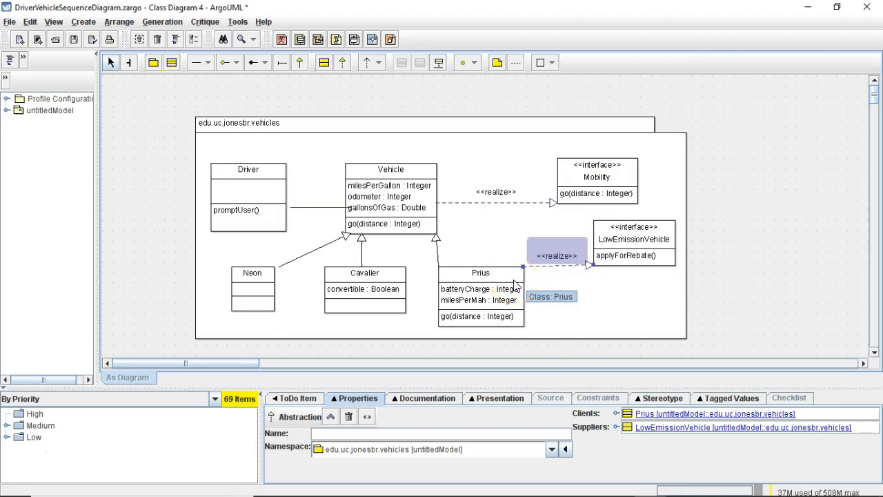
mouse_move(549, 283)
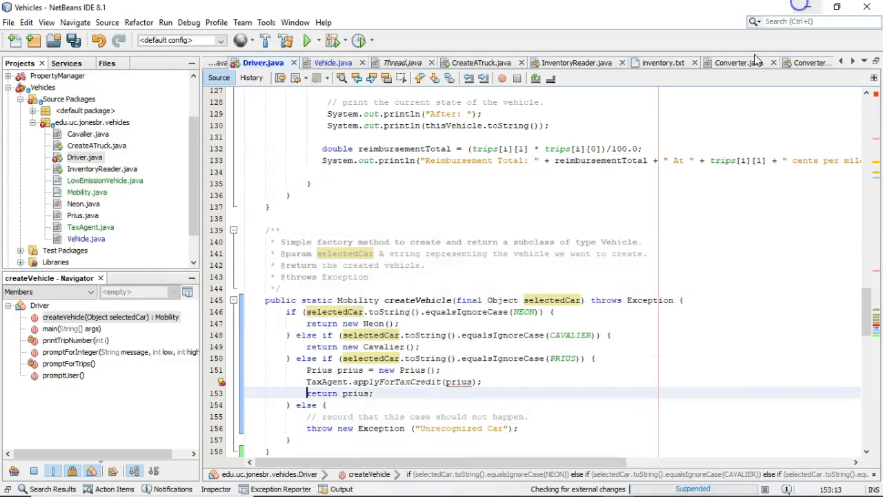
mouse_move(91, 226)
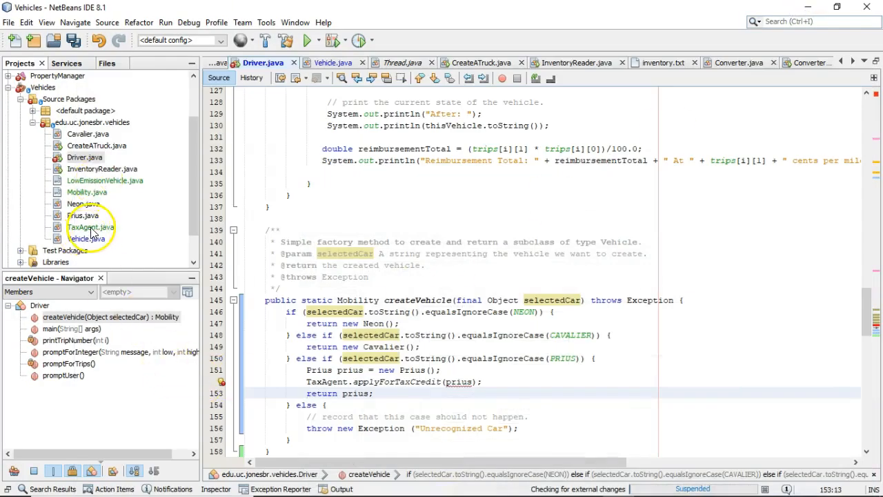
Step: Open TaxAgent.java from the Projects tree to review applyForTaxCredit
double_click(91, 227)
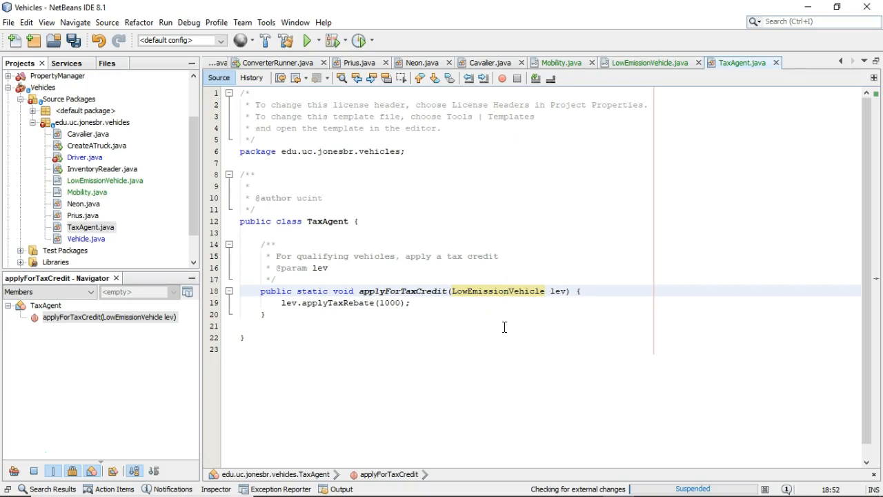
click(505, 290)
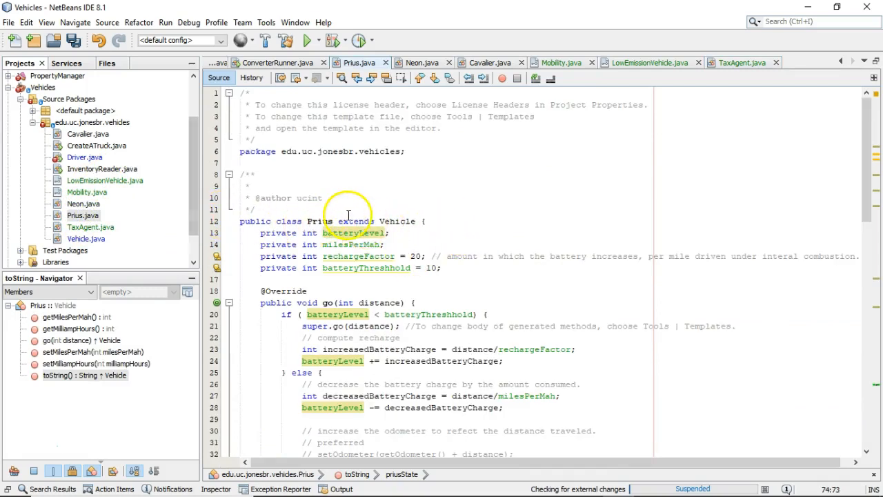
mouse_move(155, 221)
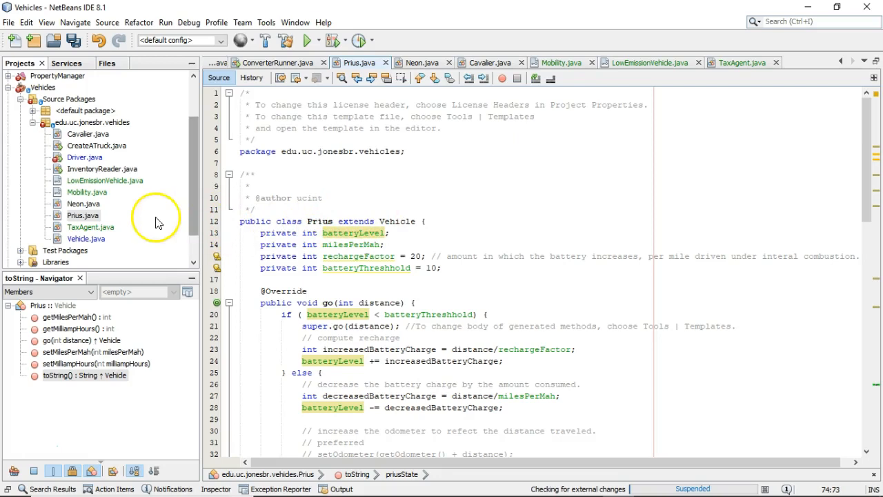
mouse_move(131, 179)
text(implements LowE)
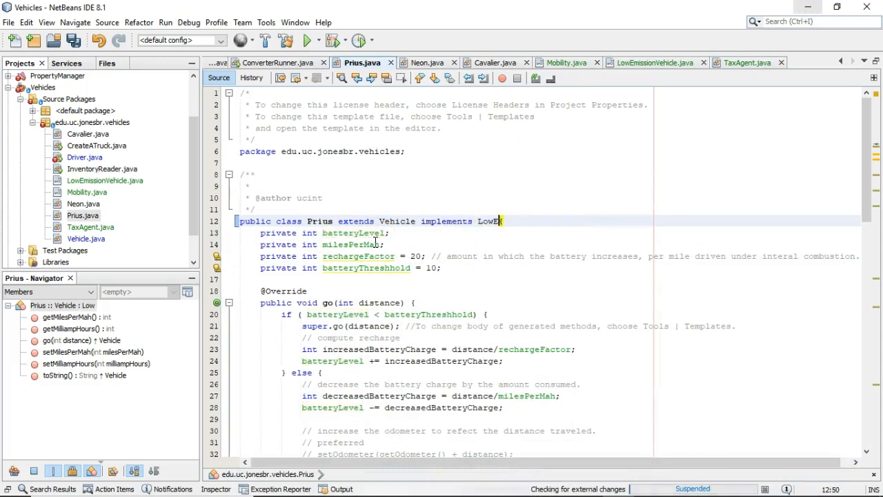
Step: Make Prius declare implements LowEmissionVehicle and save
text(missionVehicle {)
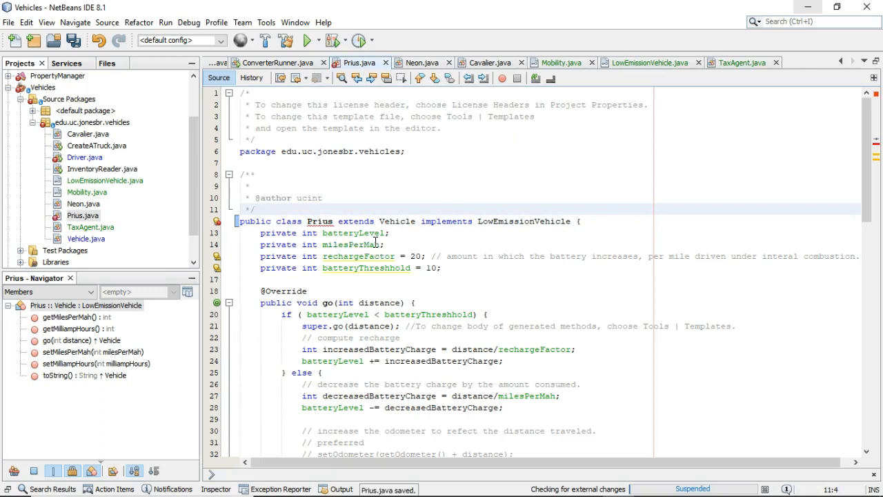
click(257, 209)
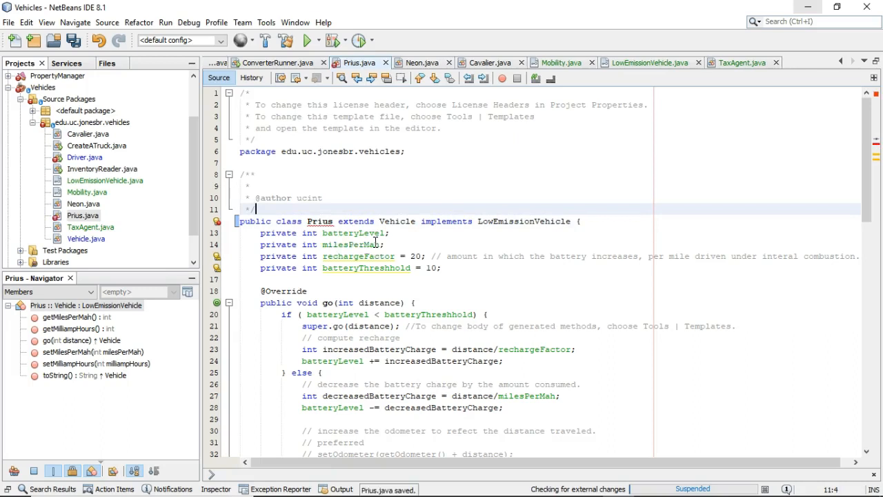
mouse_move(320, 221)
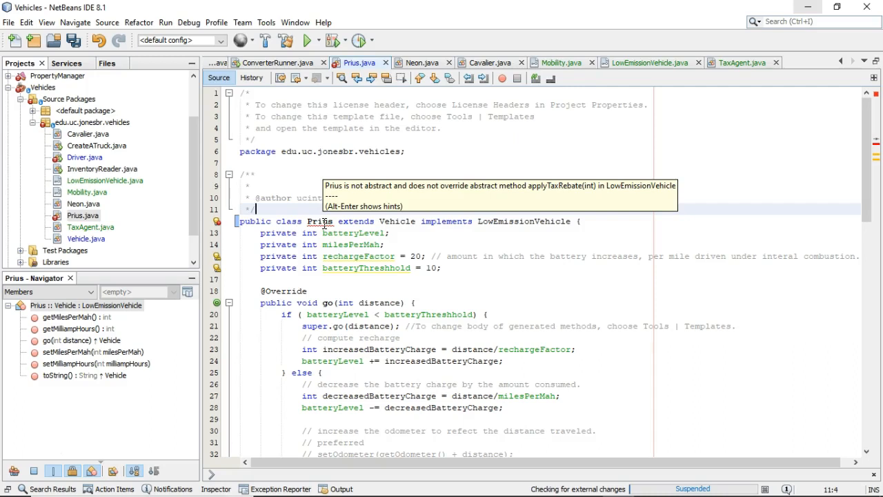
Step: Generate the applyTaxRebate(int amount) stub via 'Implement all abstract methods' and start a field line below batteryThreshold
double_click(320, 221)
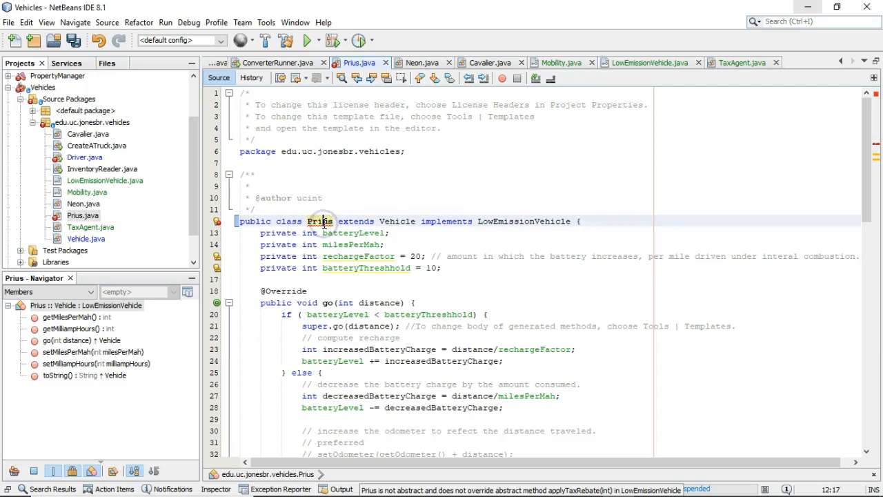
click(216, 220)
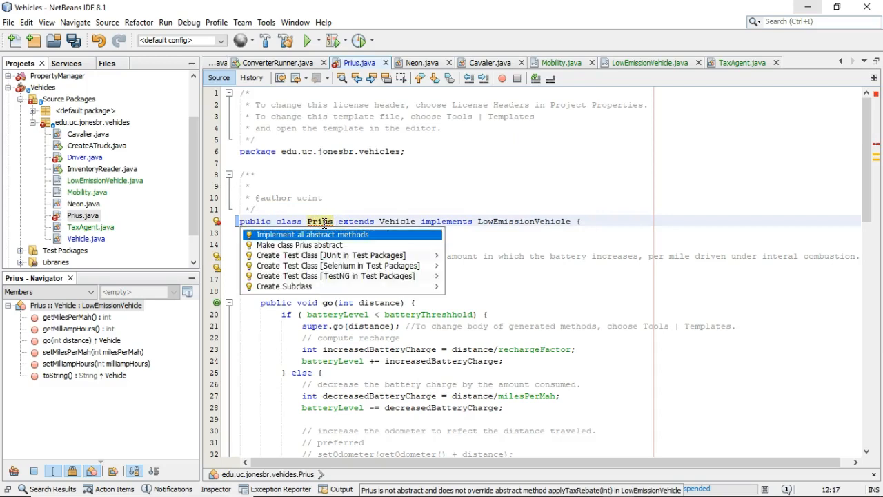
click(311, 235)
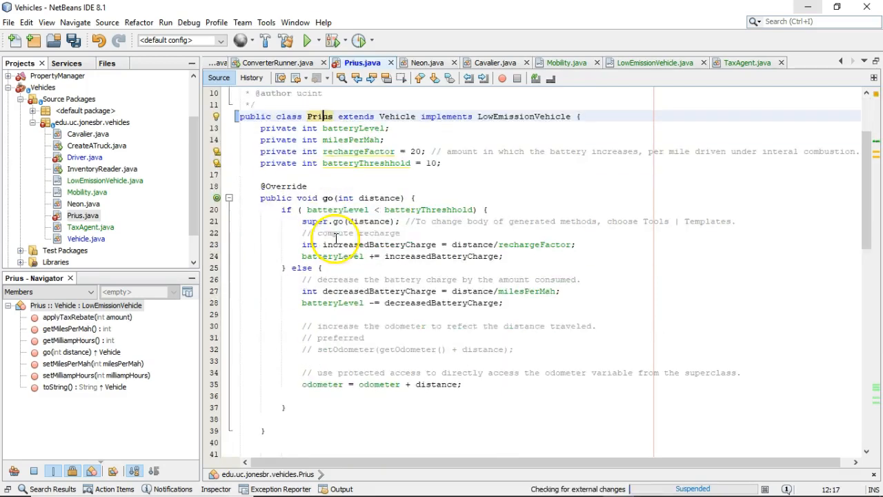
scroll(down, 3)
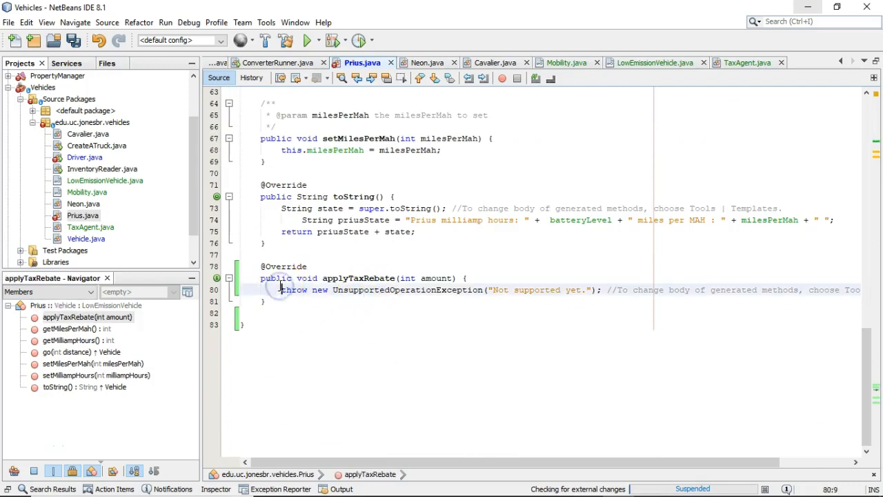
click(282, 290)
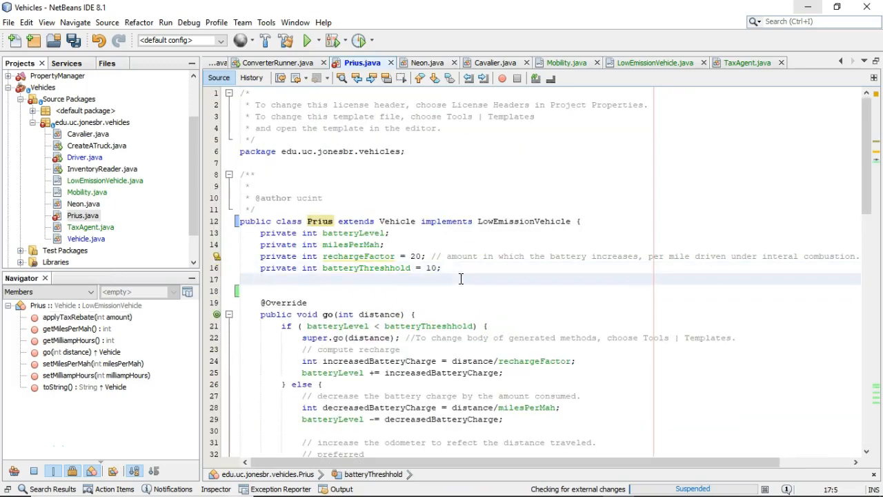
Step: Add a 'private int taxRebate' field and assign 'taxRebate = amount;' in applyTaxRebate
text(private int tax)
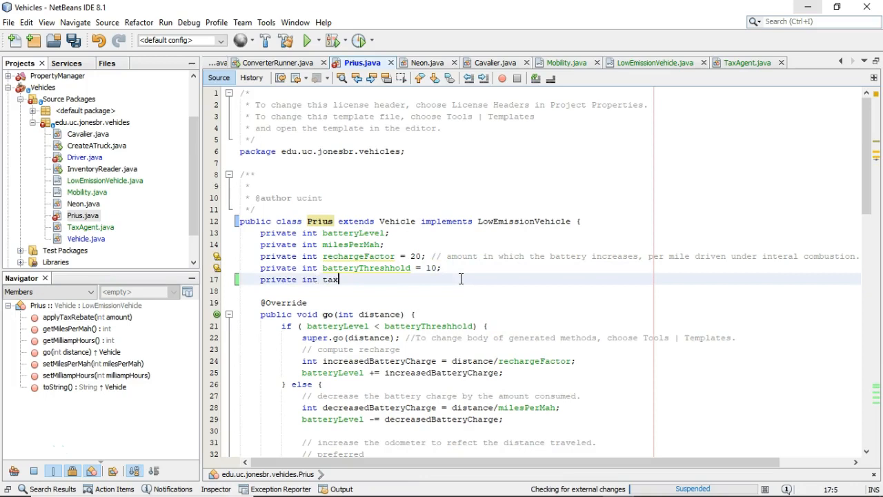
text(Rebate =)
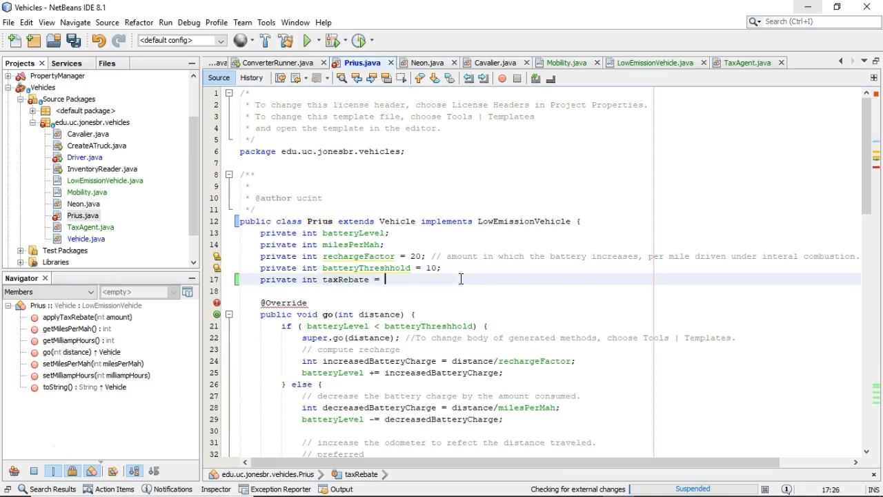
scroll(down, 3)
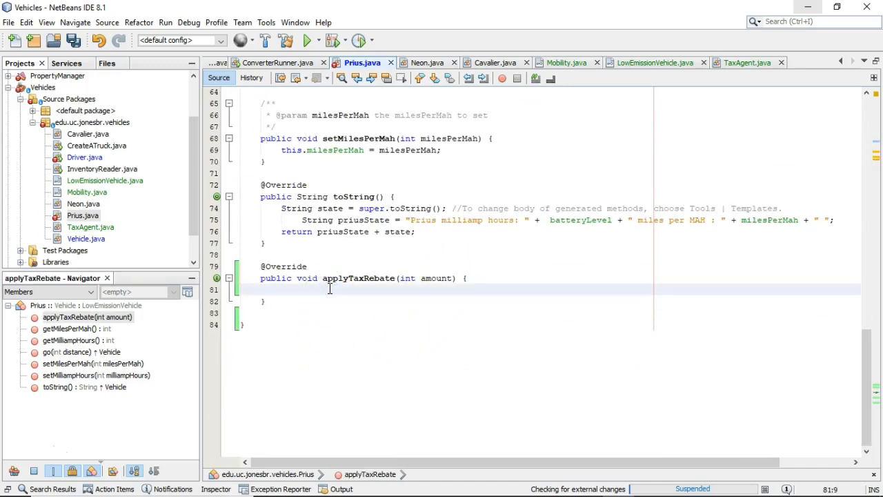
text(taxRebate =)
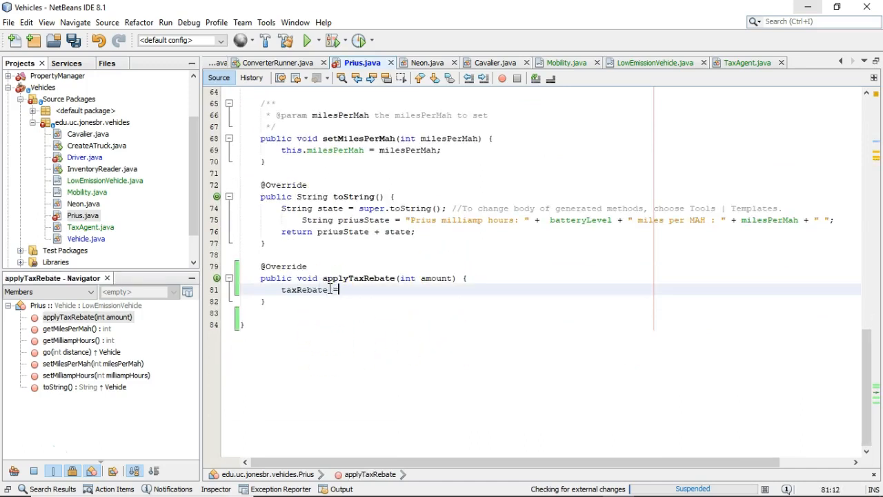
text(amount;)
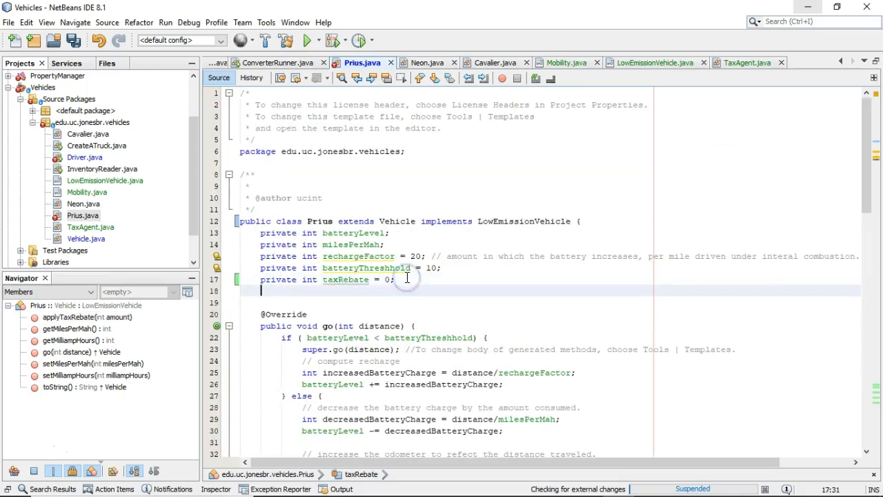
Step: Add 'private boolean taxRebateApplied = false;' and set it true inside applyTaxRebate
text(private boolean)
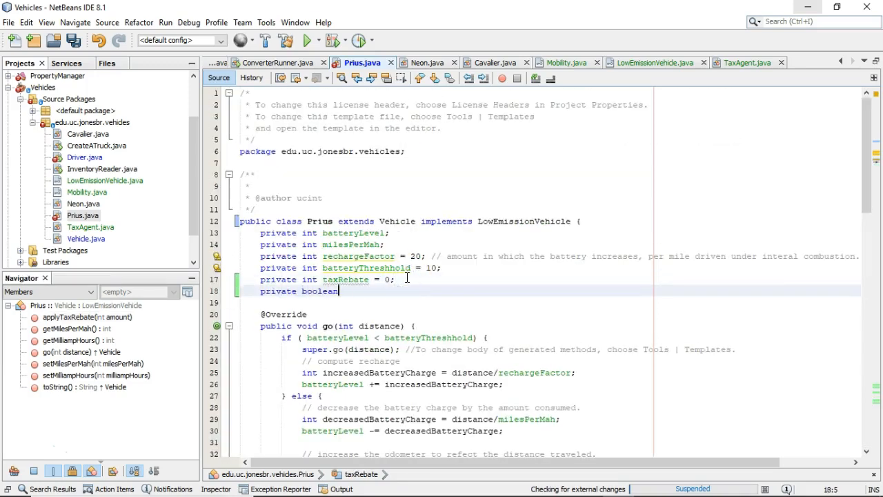
text(taxRebat)
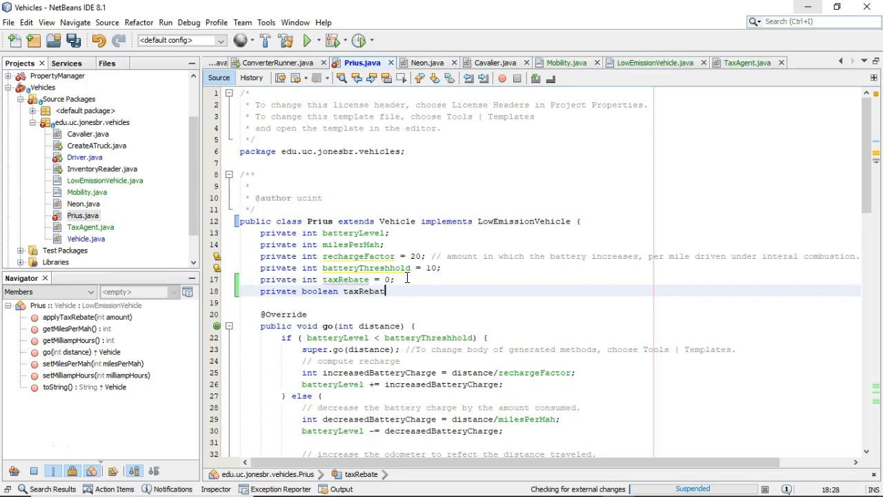
text(Applied)
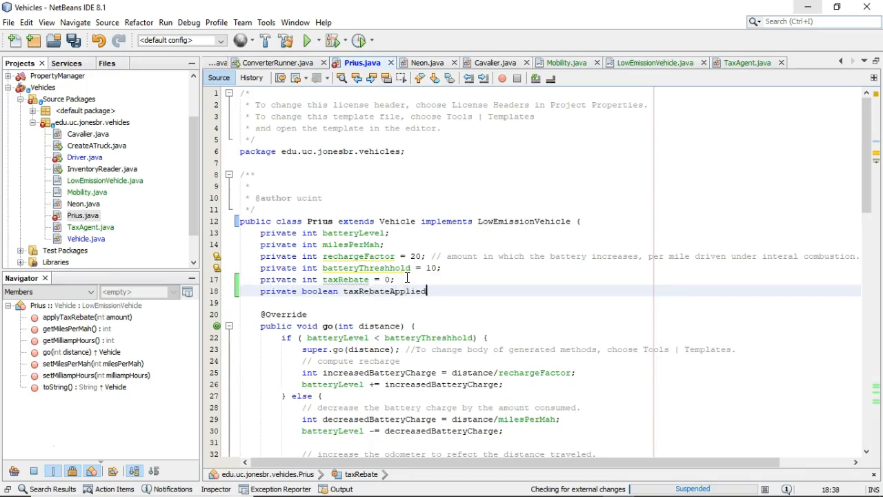
text(= false;)
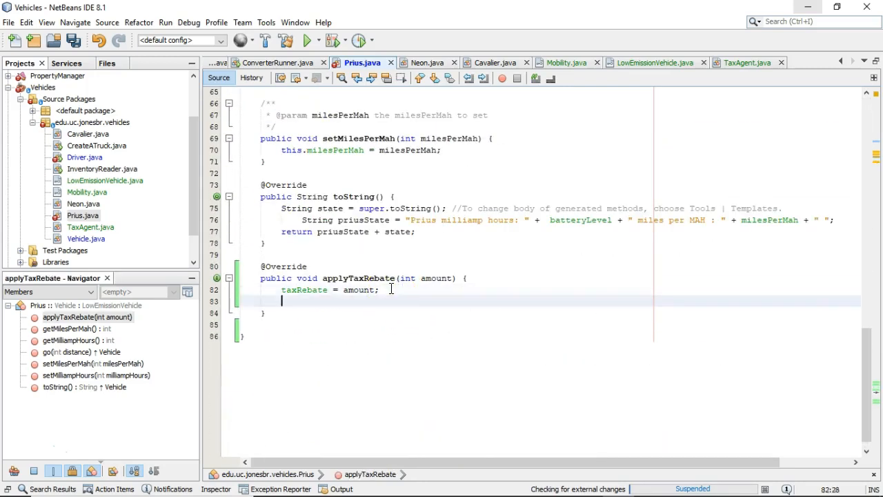
text(taxRebateApplied = t)
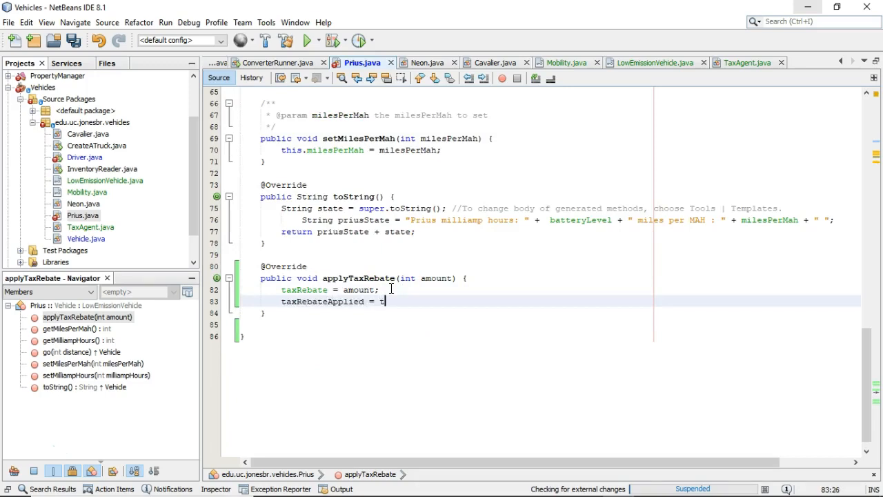
text(rue;)
click(557, 220)
text(Tax Rebate: " + taxRebate + " )
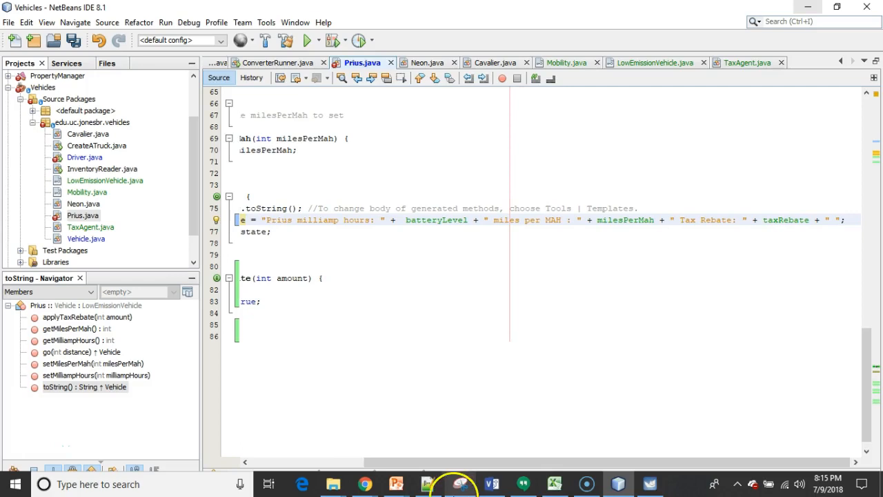
Step: Bring up the Driver class code at its createVehicle method
click(73, 40)
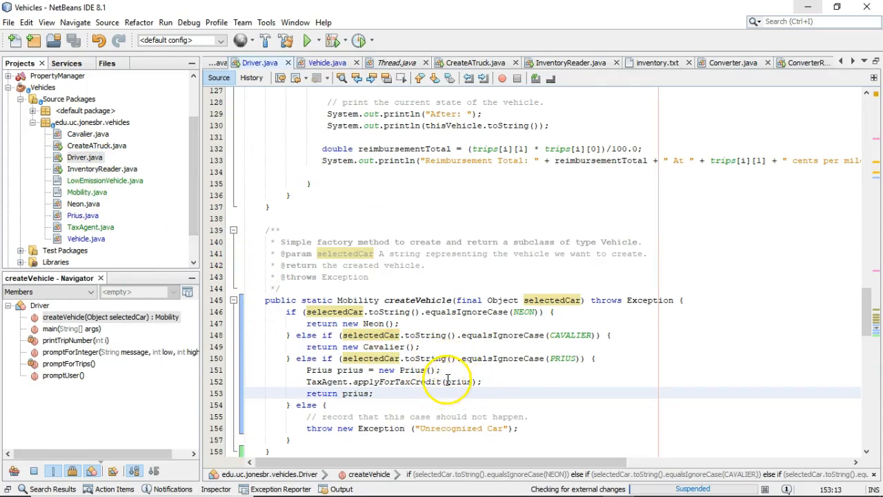
mouse_move(405, 381)
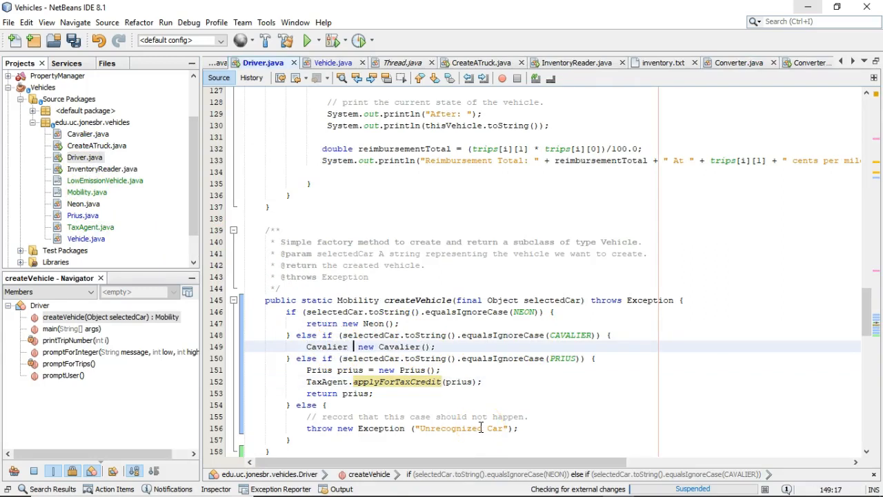
Step: Store the new Cavalier in 'cavalier', return it, and begin the TaxAgent.applyForTaxCredit call
text(cavalier =)
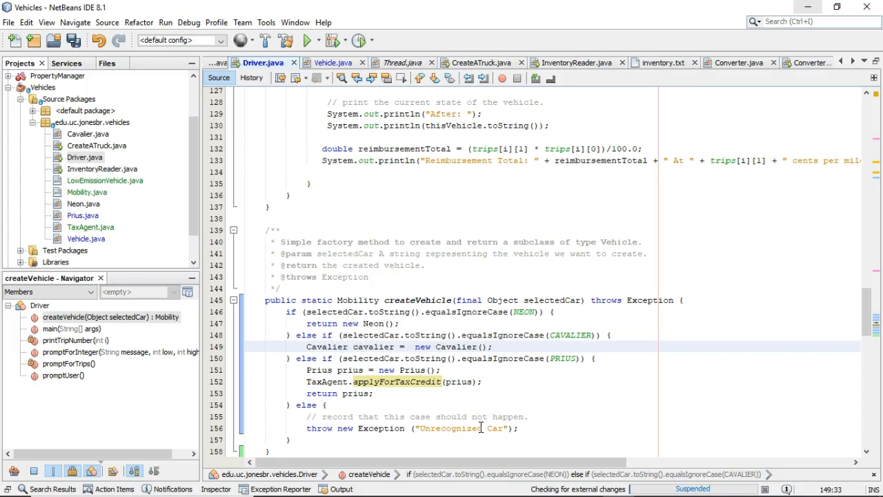
text(return)
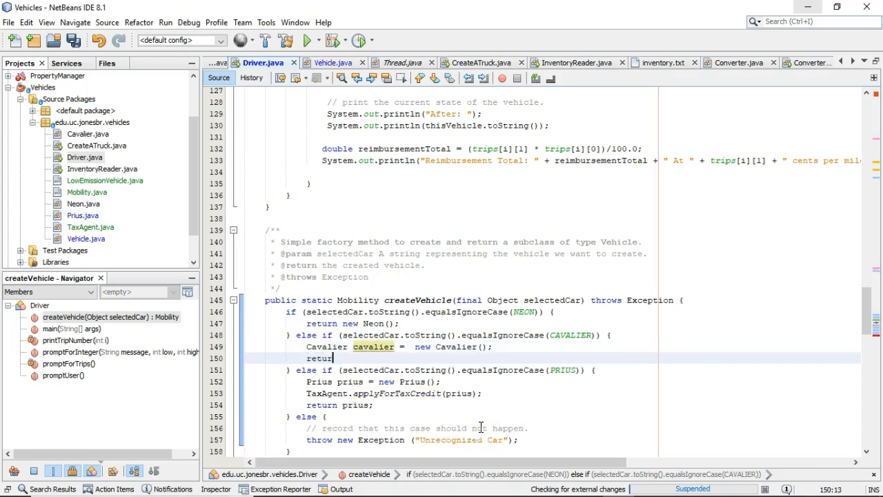
text(c)
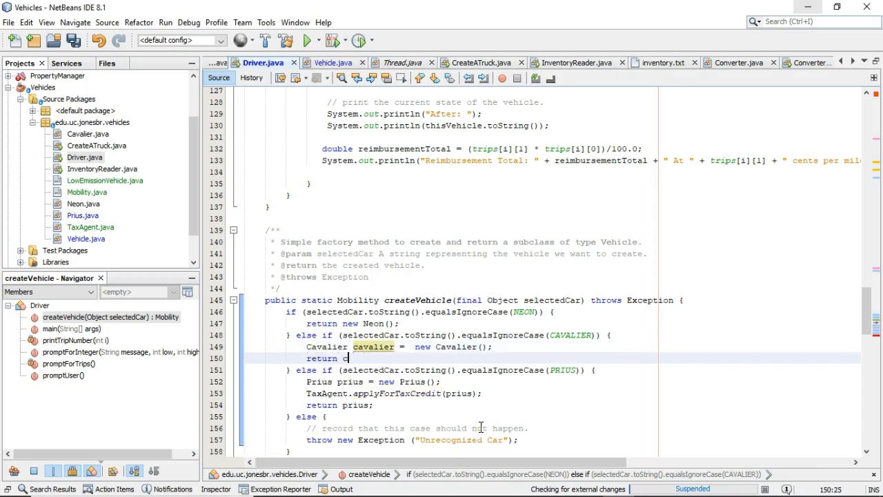
text(avalier;)
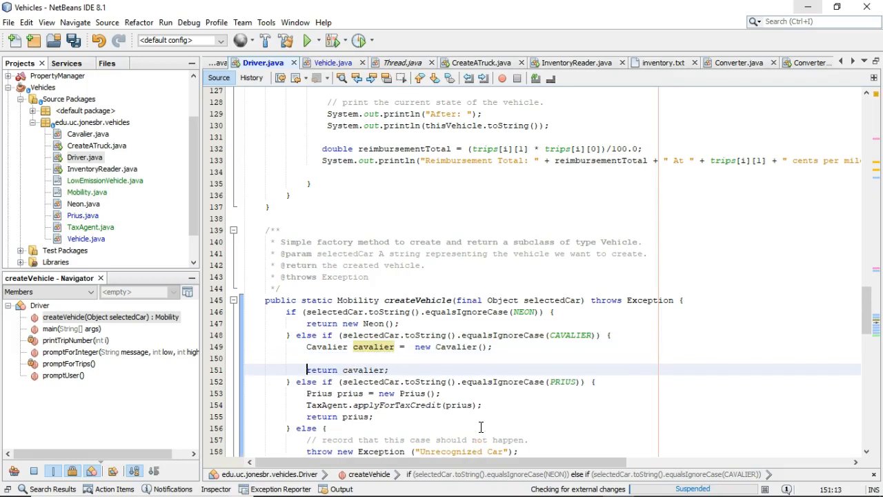
text(TaxAgent.applyForTaxCredit(cavalier);)
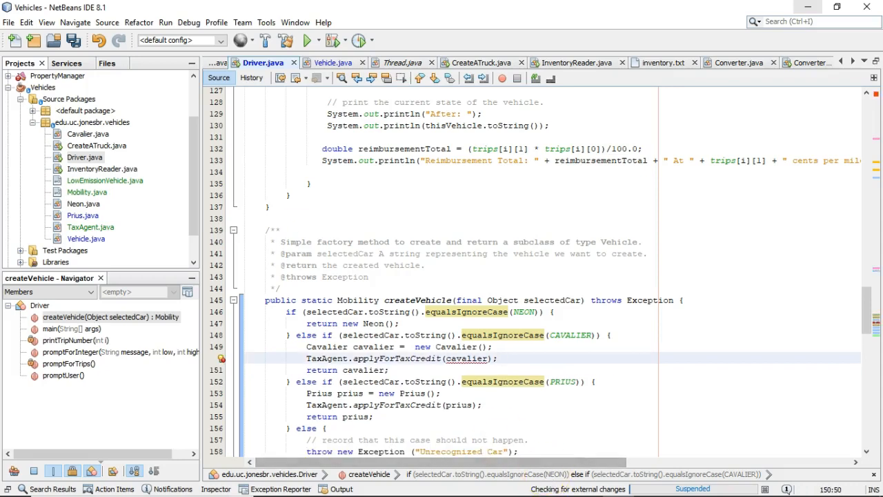
mouse_move(84, 277)
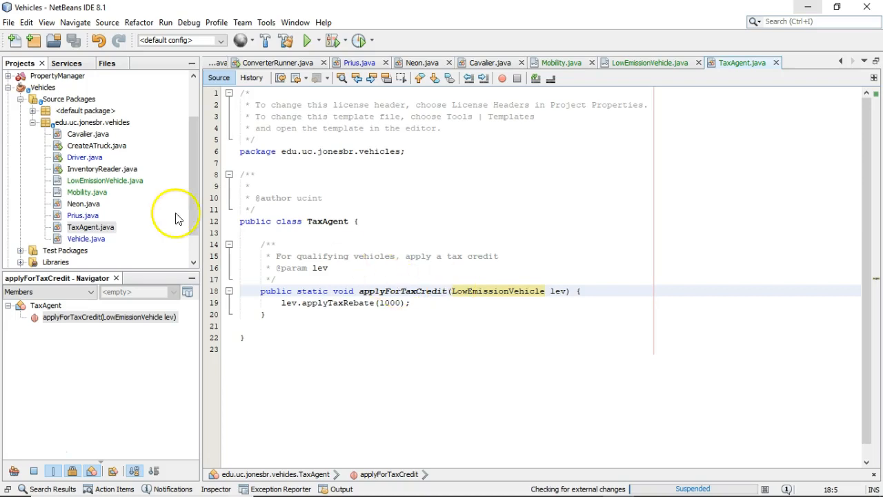
Step: Run Driver.java so the program prompts for which car to create
click(358, 62)
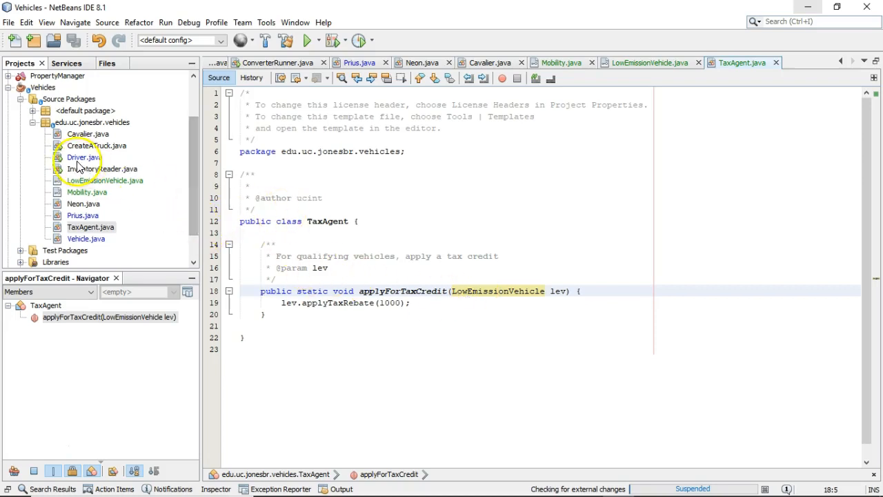
click(86, 157)
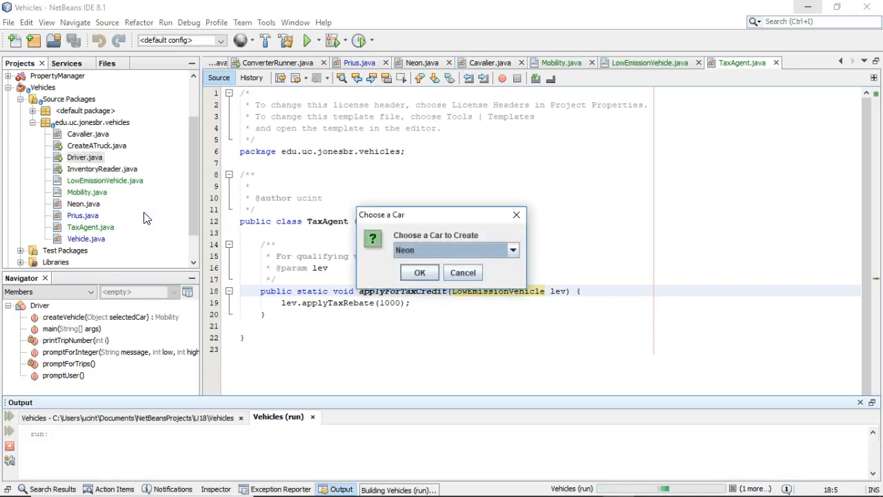
Step: Create a Prius, accepting its milliamp hours and odometer values
click(456, 250)
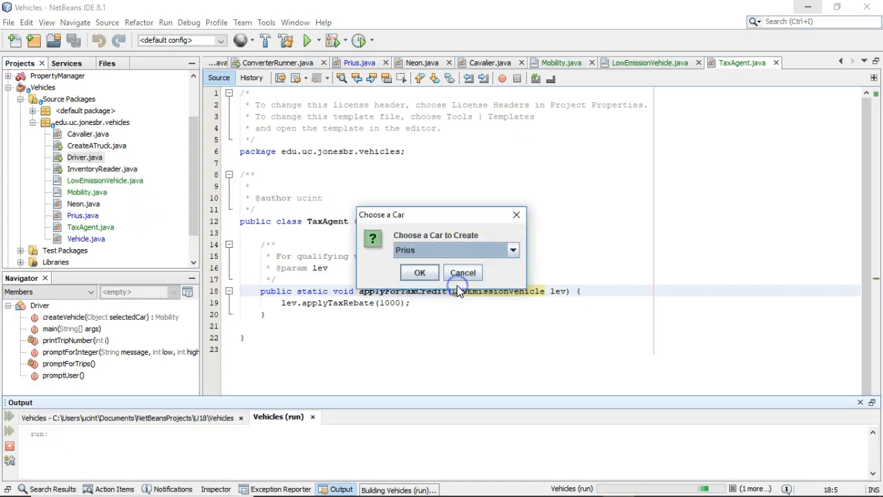
click(419, 271)
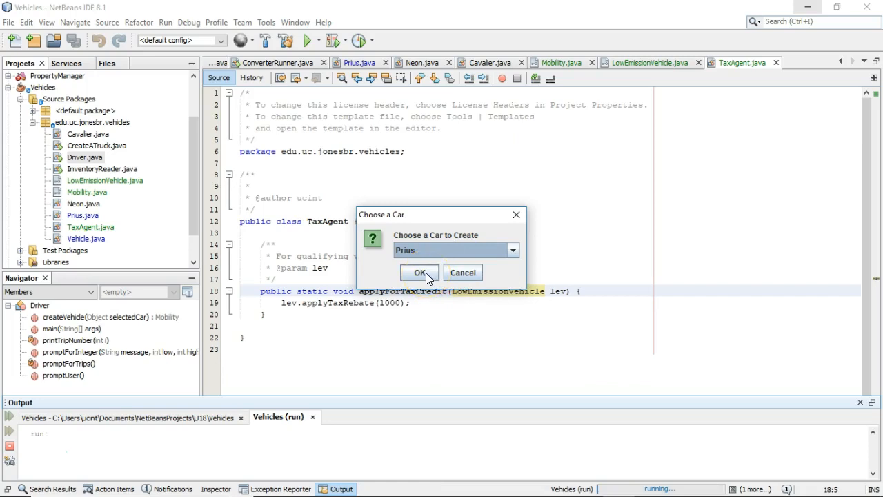
click(419, 273)
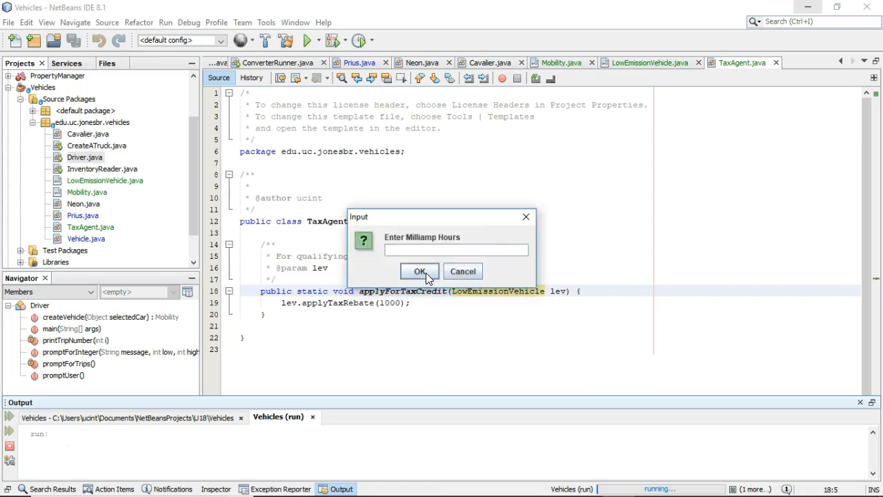
click(419, 270)
text(1)
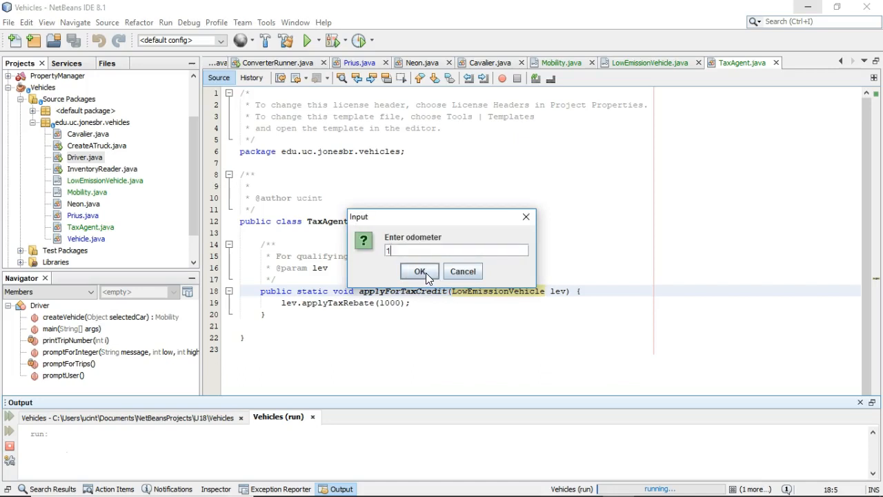
click(419, 271)
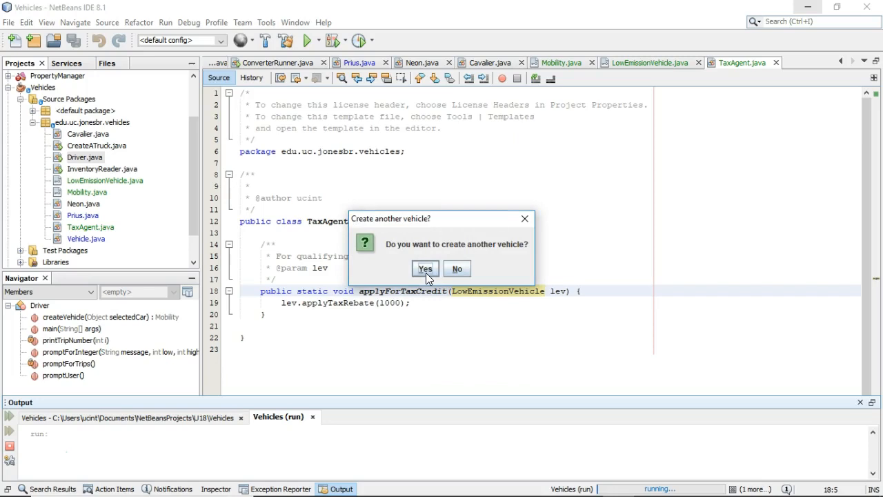
Step: Create a convertible Cavalier with its mpg, decline another vehicle, and submit rate 45
click(425, 267)
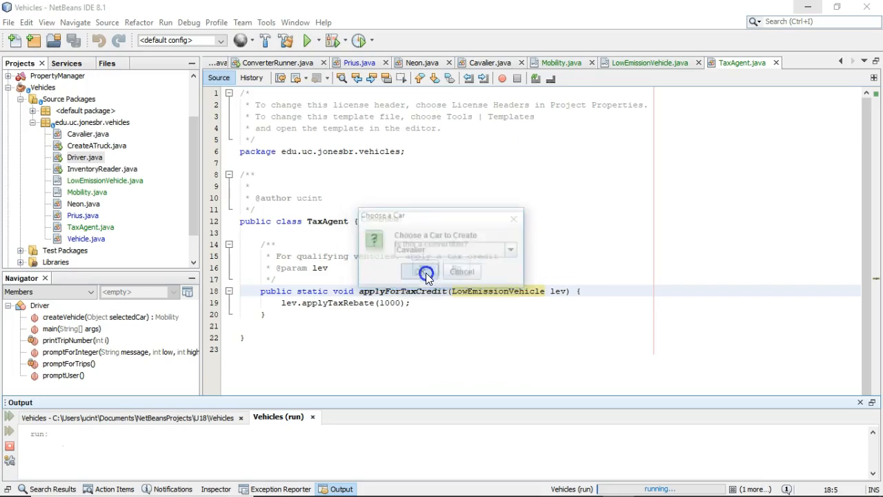
click(425, 271)
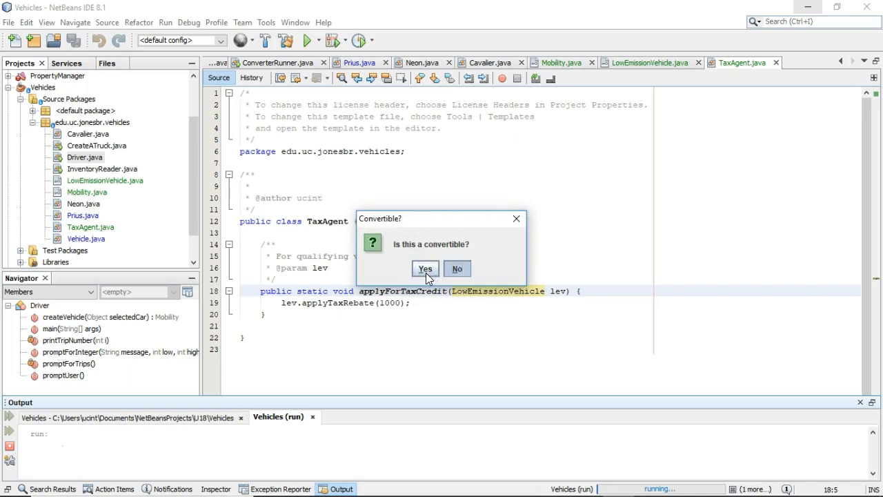
click(425, 268)
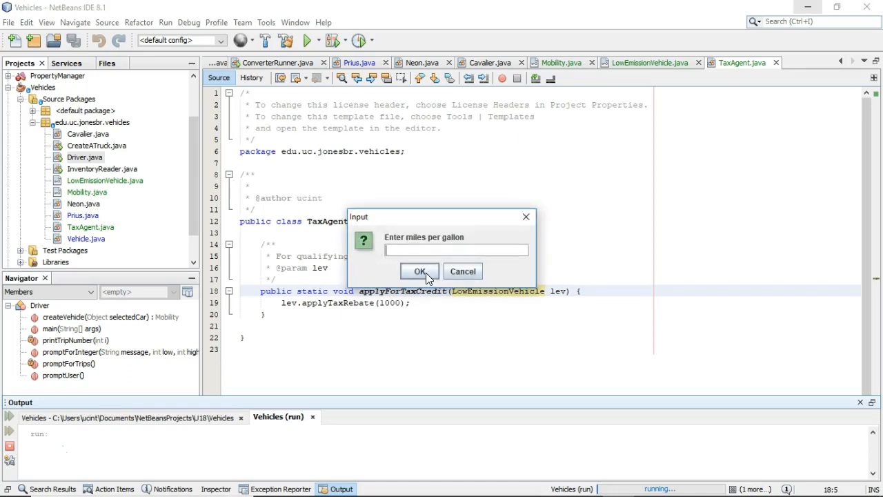
click(419, 270)
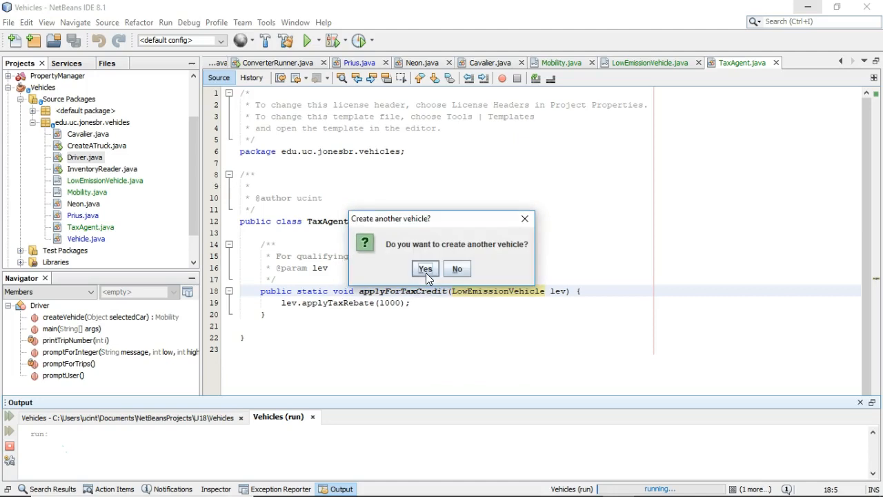
click(424, 268)
text(45)
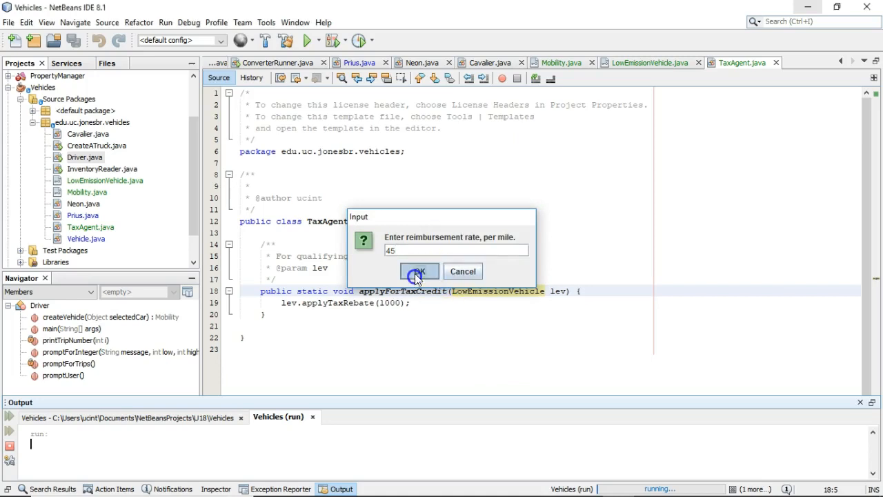
click(419, 270)
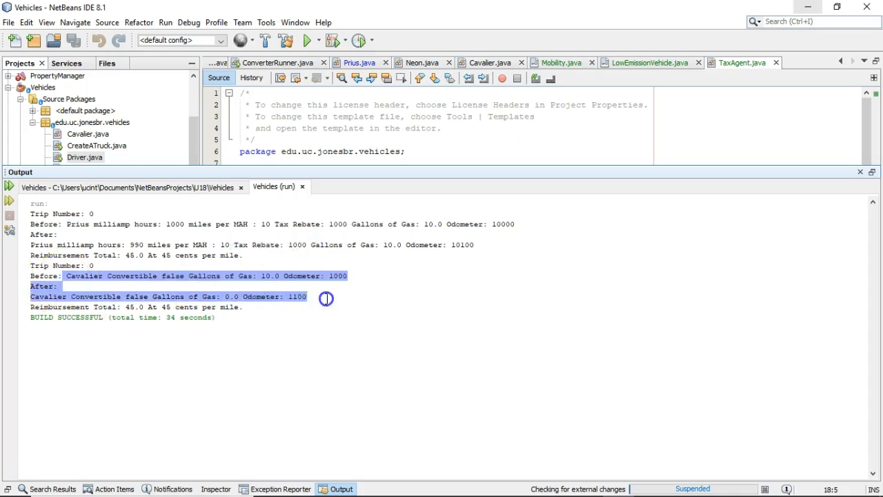
mouse_move(16, 454)
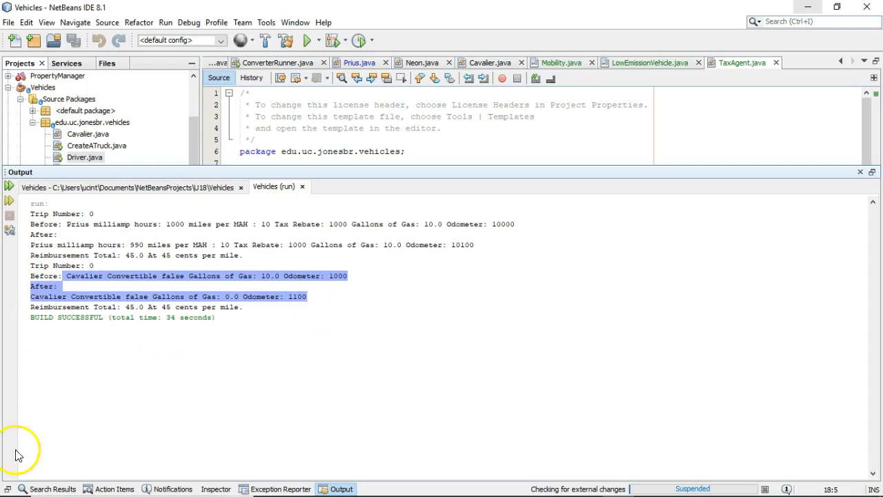